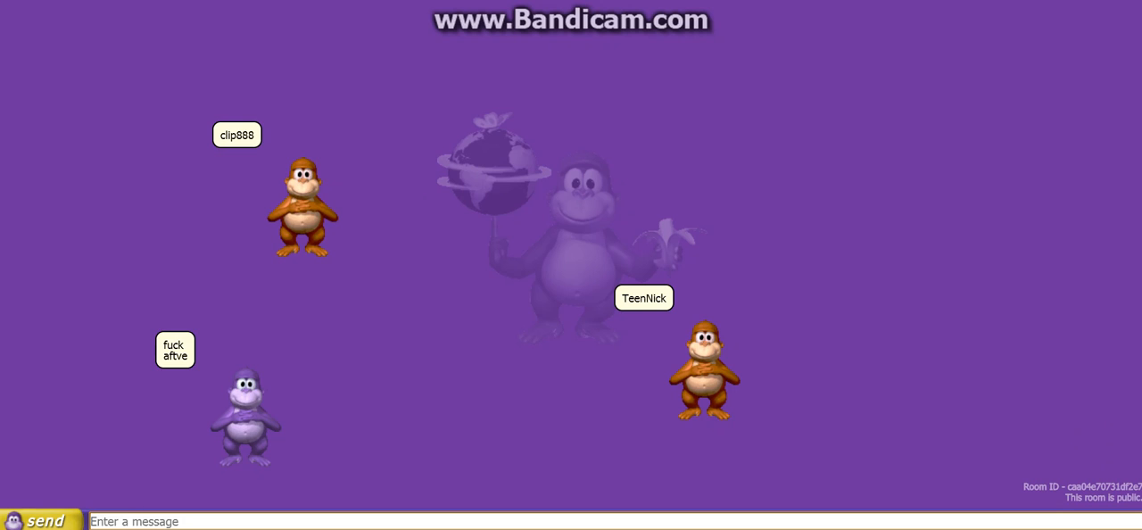
Write the chat message 'gehh is the new behh' announcing gehh to the room.
text(4.20TheIndonesianVideoEditor/ 4.20TO)
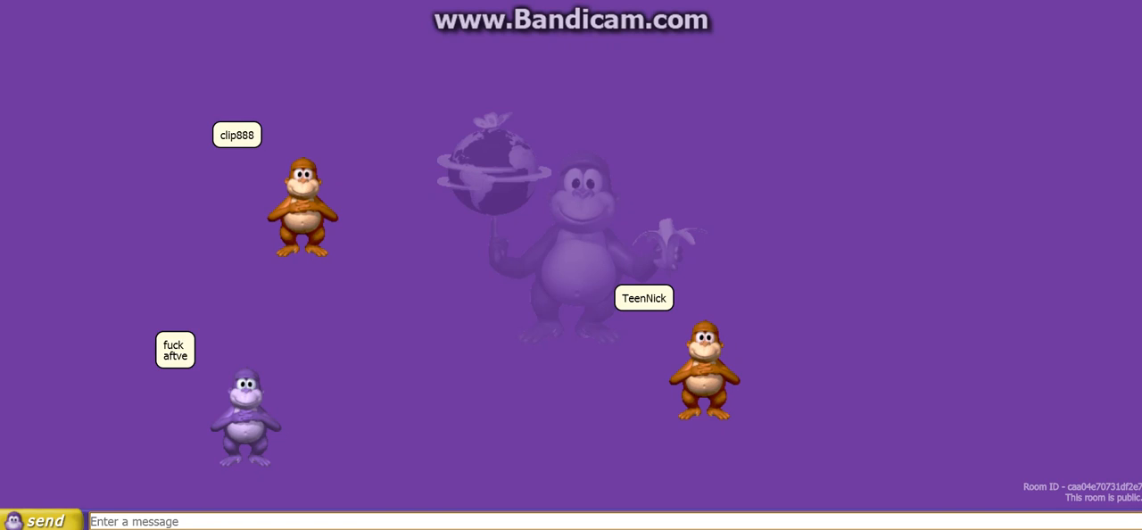
text(gehh)
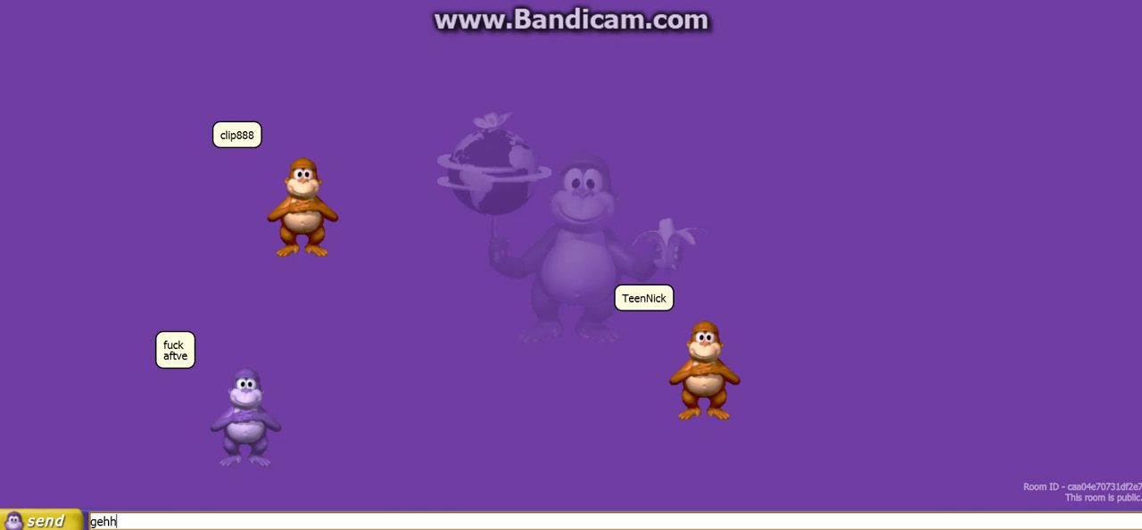
text(is)
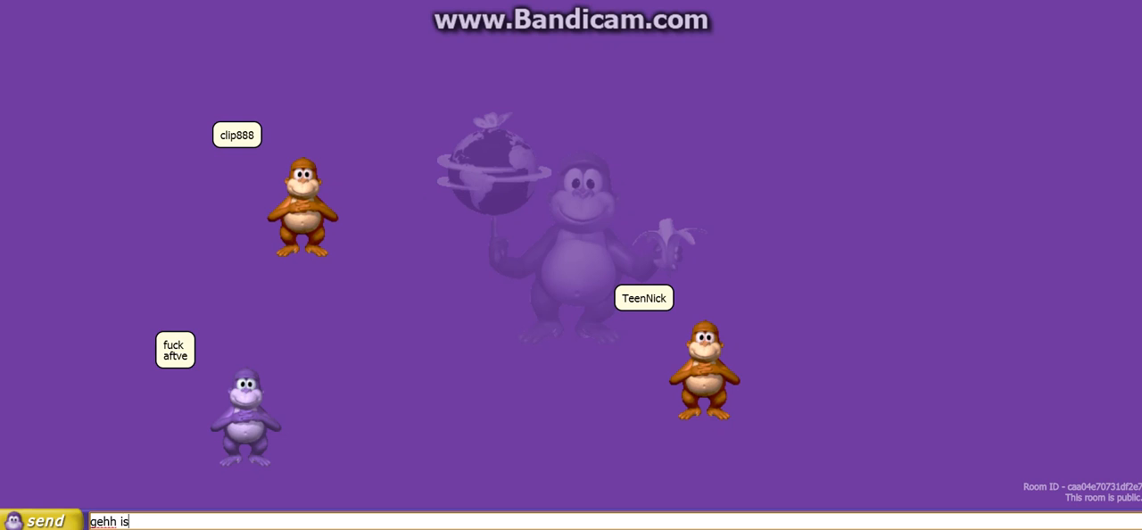
text(the)
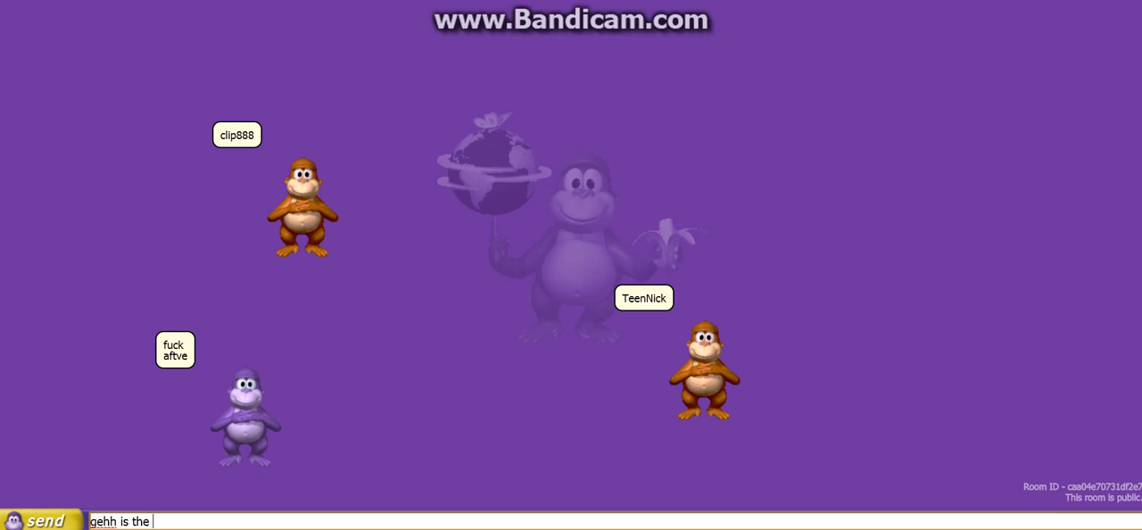
text(new)
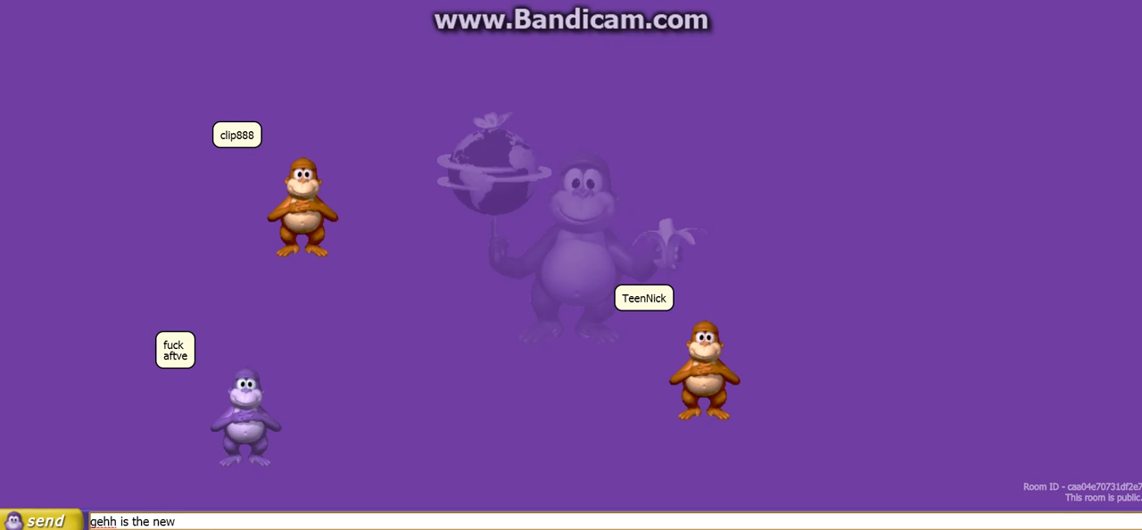
text(beh)
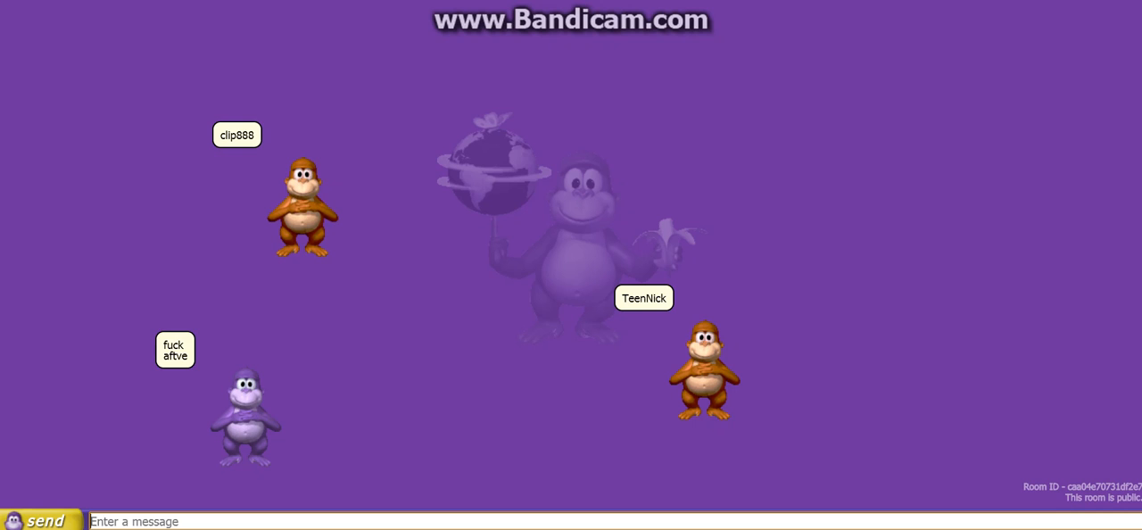
text(rr)
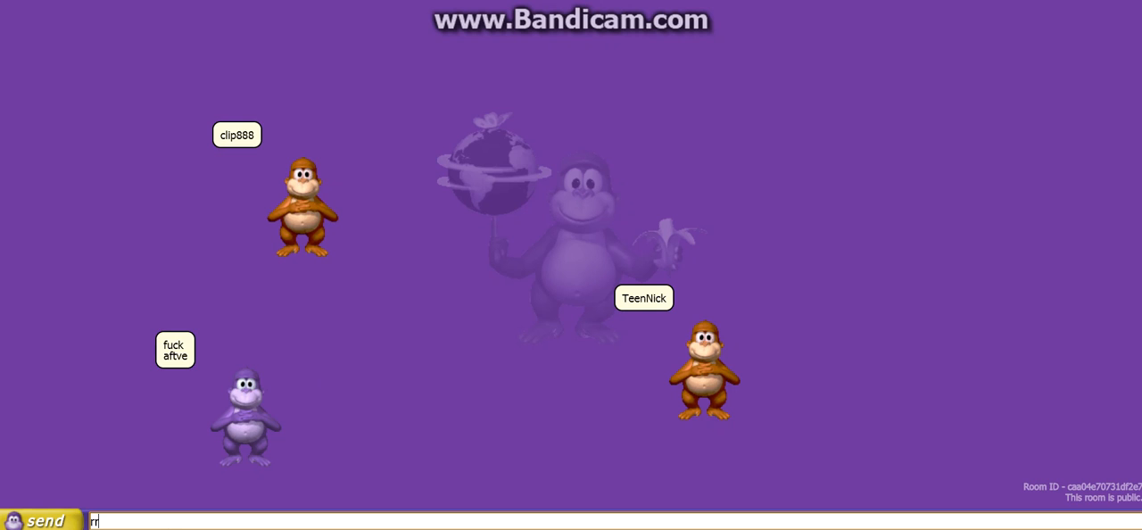
Send the pending message, then post the all-capitals 'S U CI DE' message.
click(45, 521)
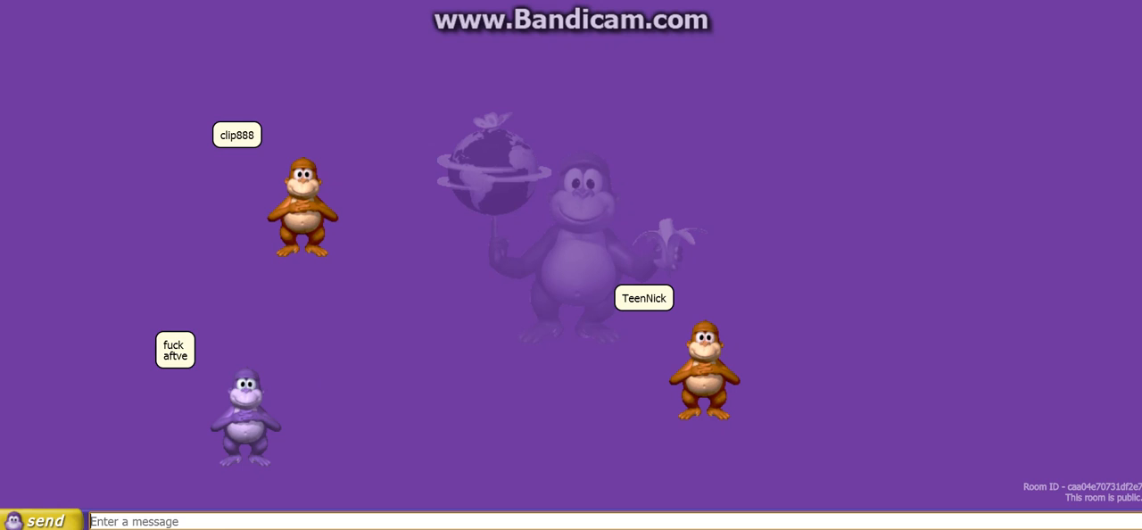
text(S U I)
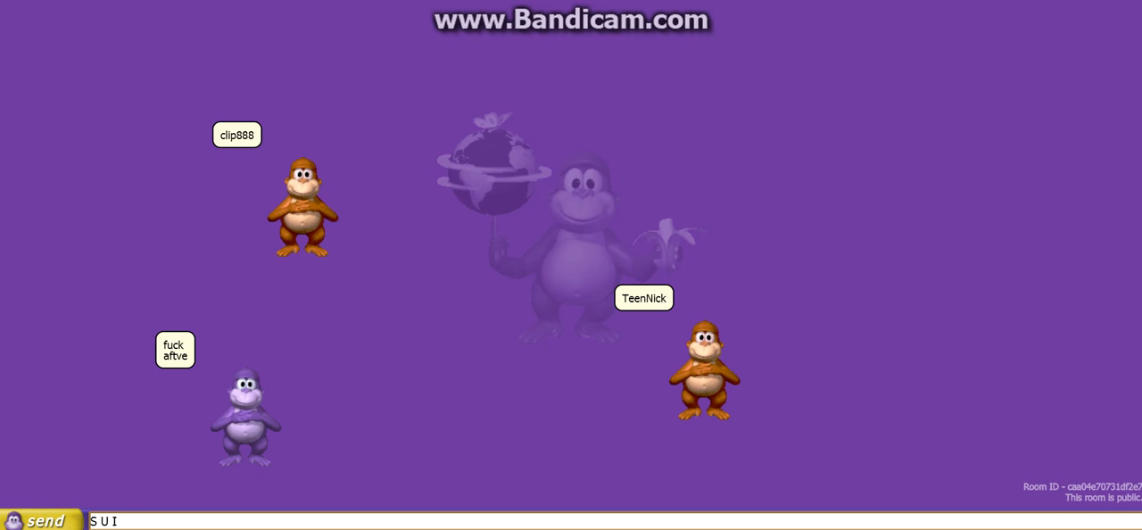
text(CI)
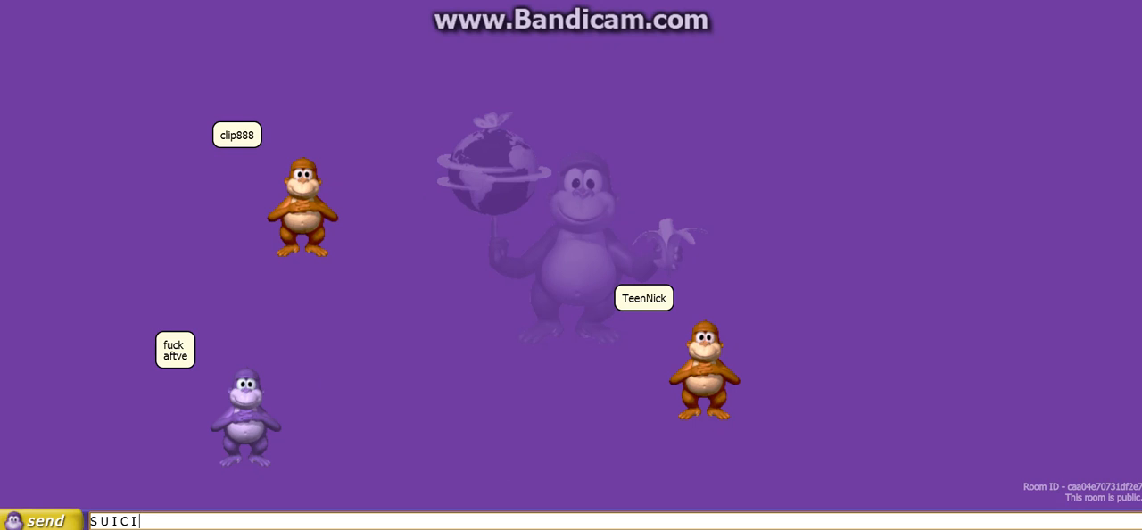
text(DE)
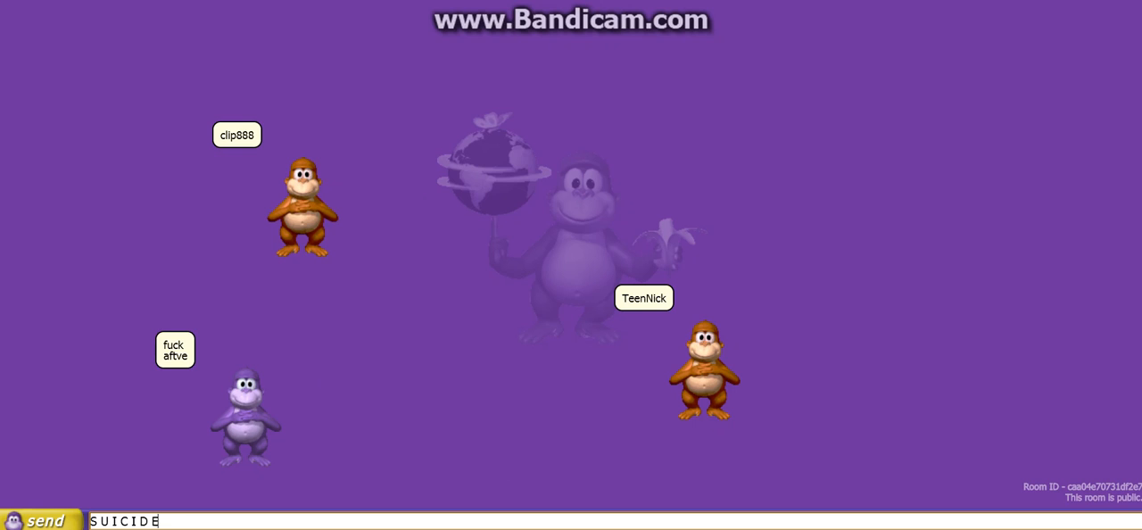
click(45, 521)
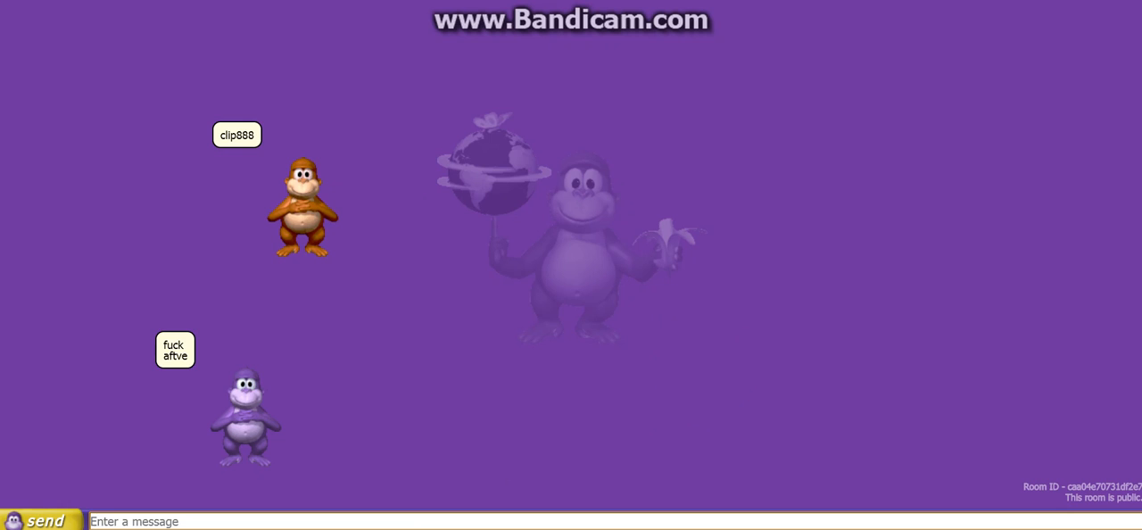
Post 'gehh is the new behh' again and start a 'no wo' reply.
text(gehh)
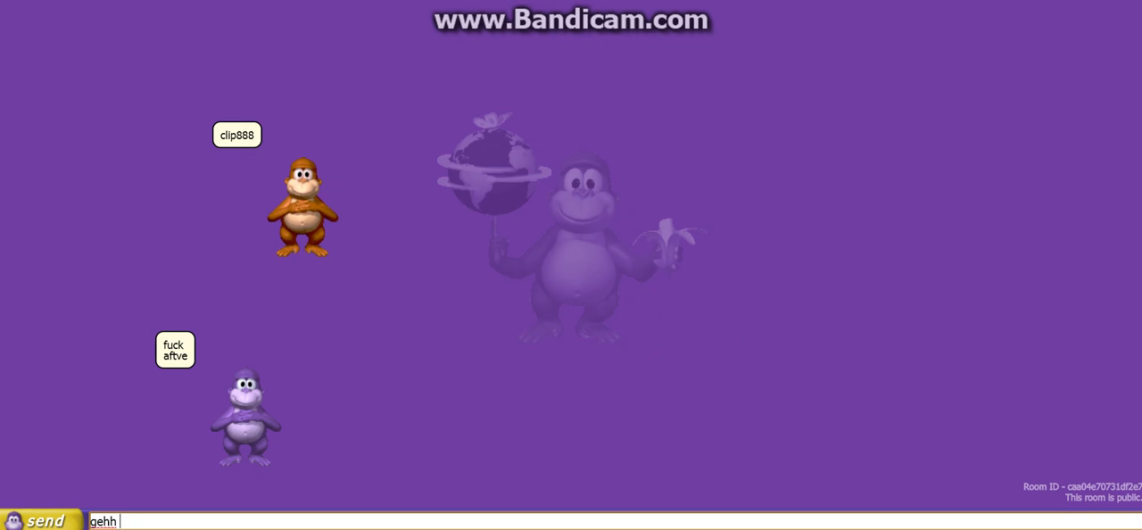
text(is)
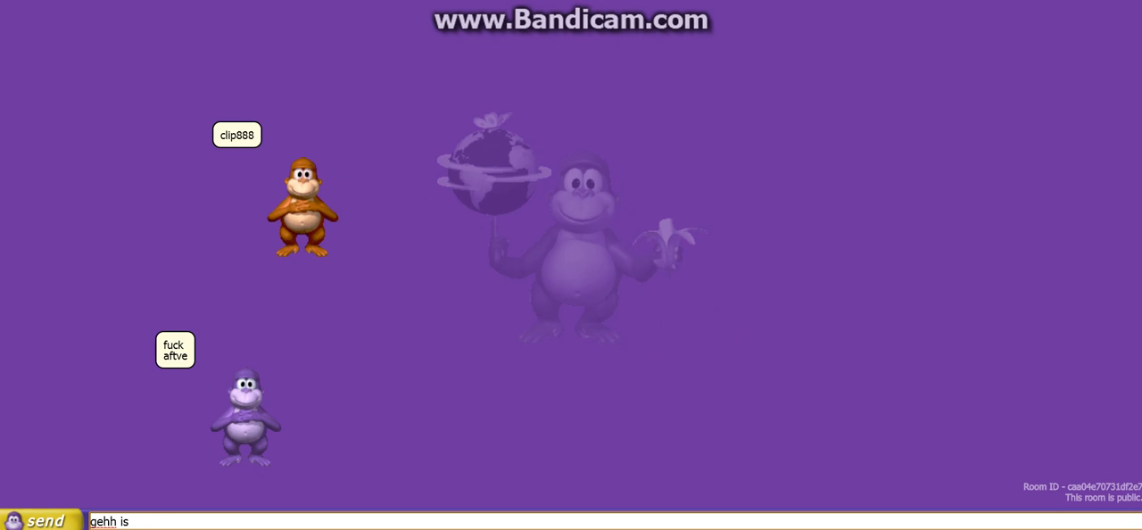
text(the)
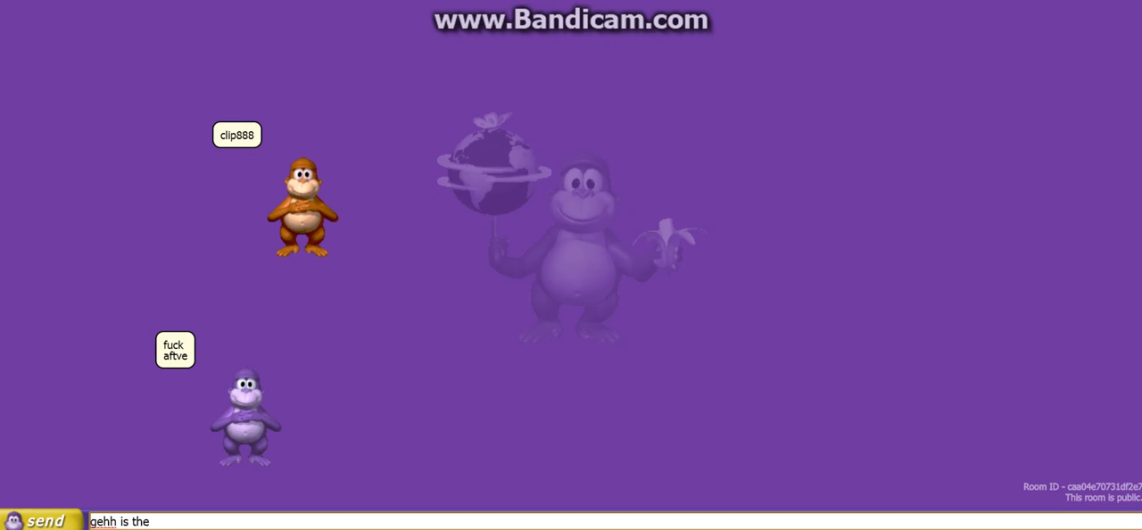
text(ne)
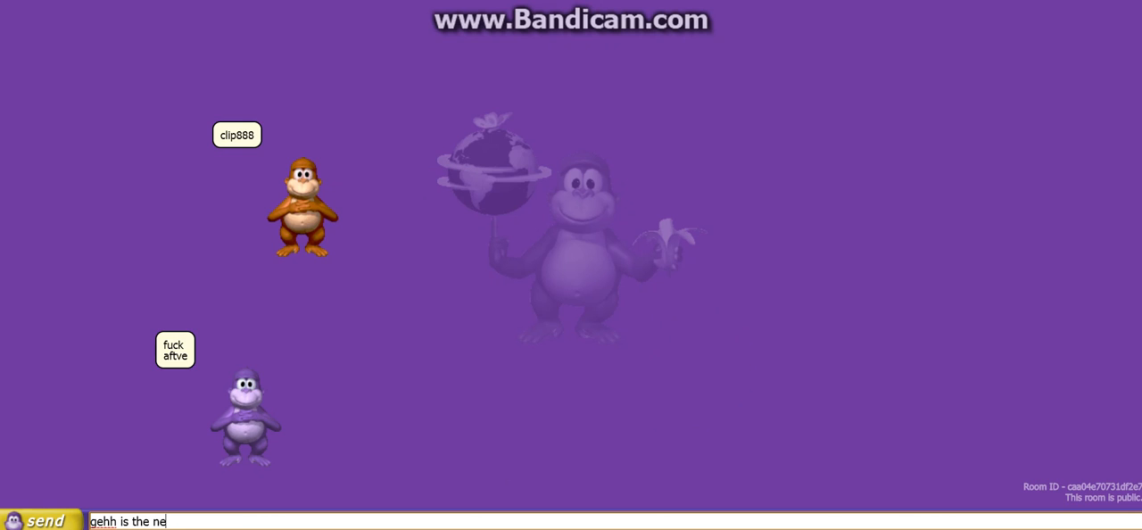
text(w behh)
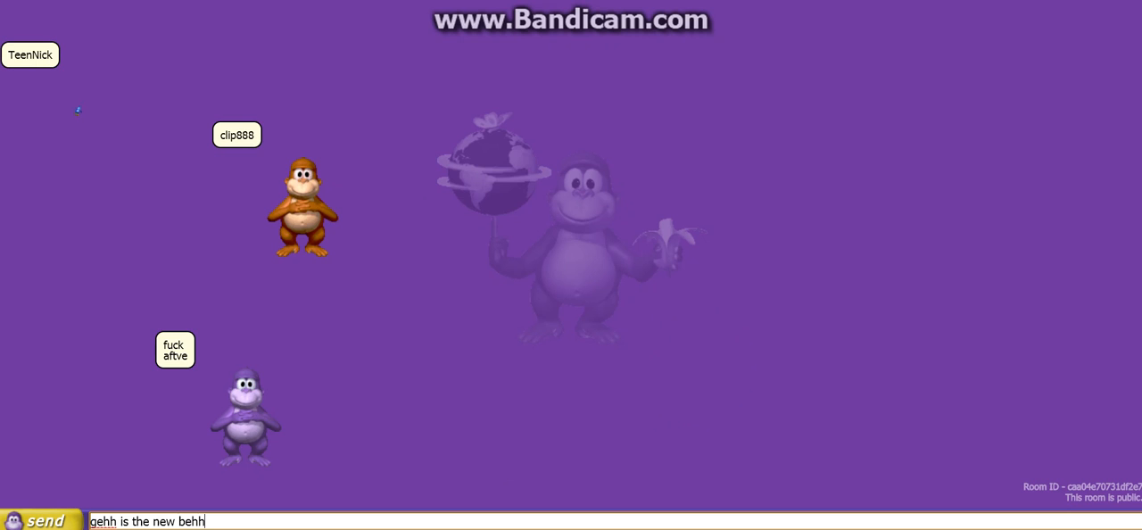
click(44, 521)
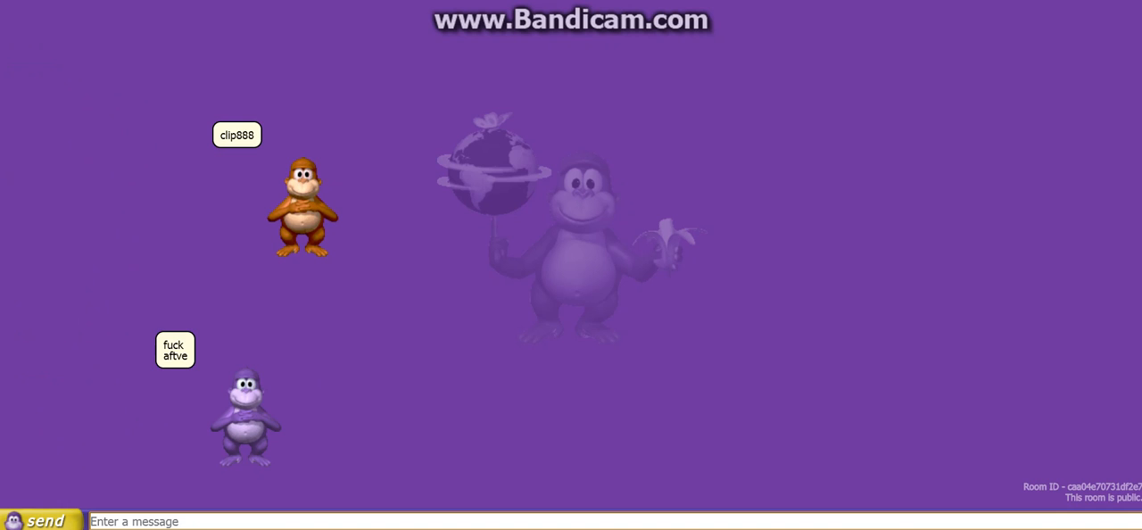
text(no)
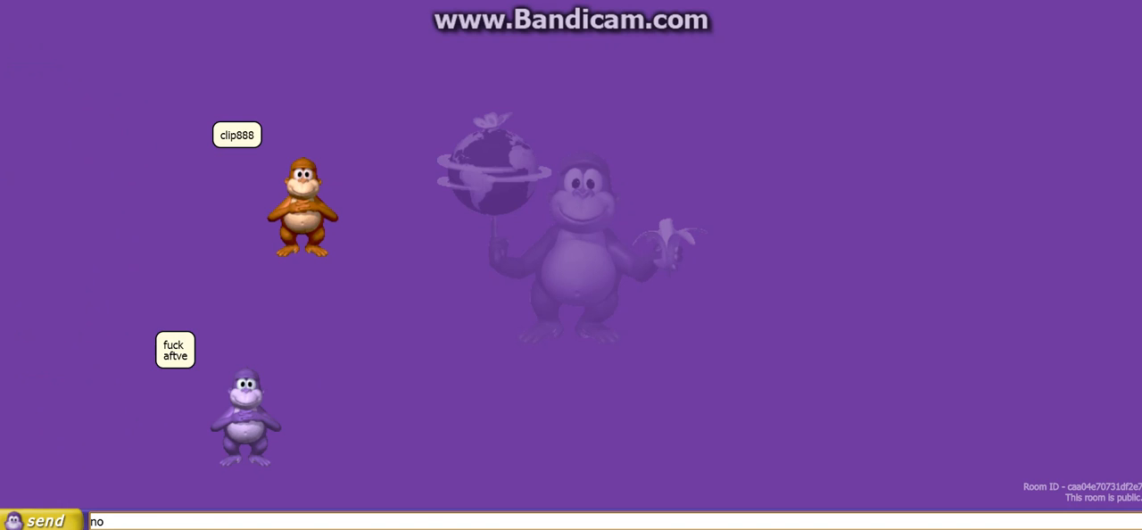
text(wo)
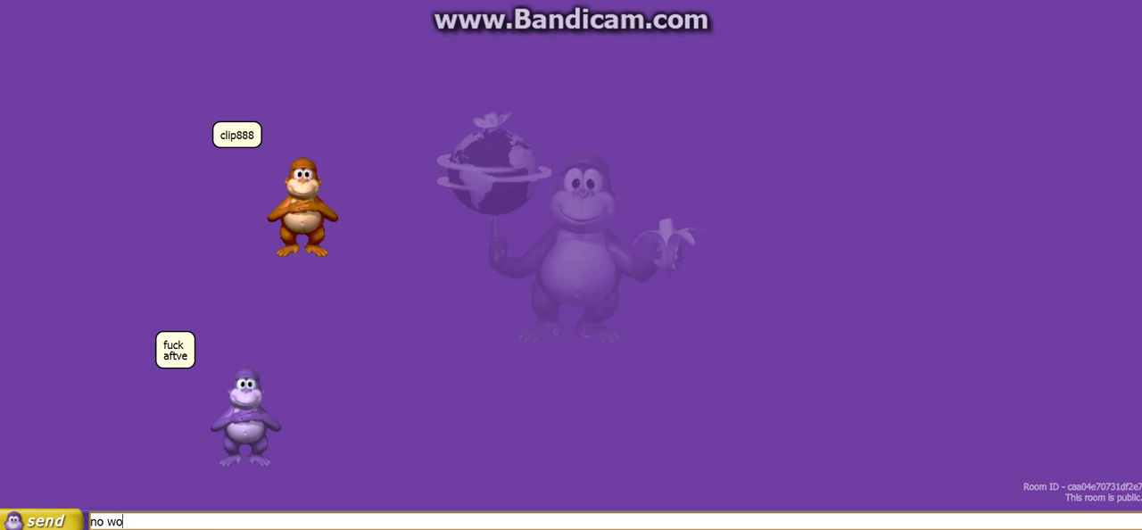
Send the 'no wo' reply, then post the 'world cu' message.
click(45, 522)
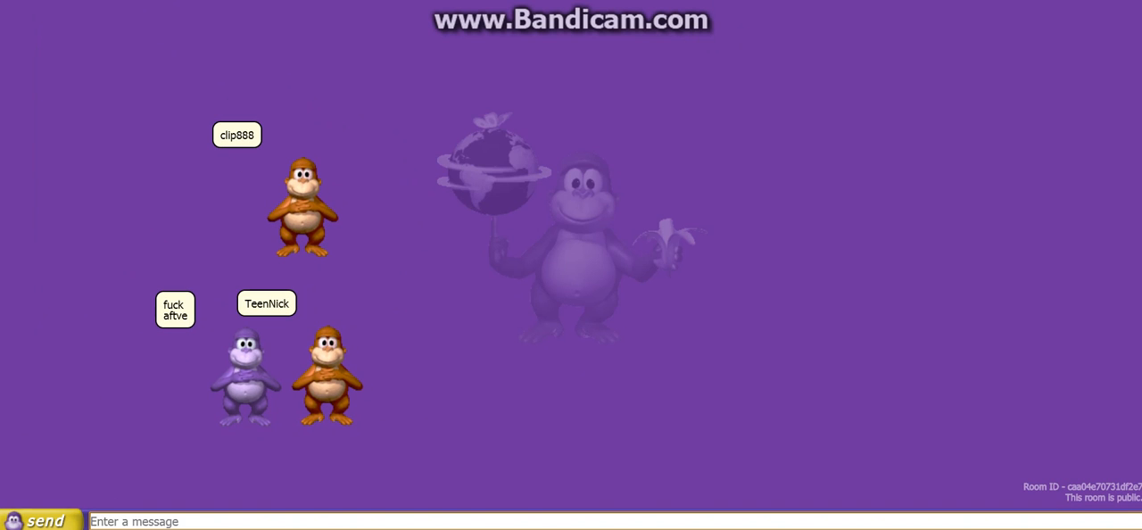
text(worl)
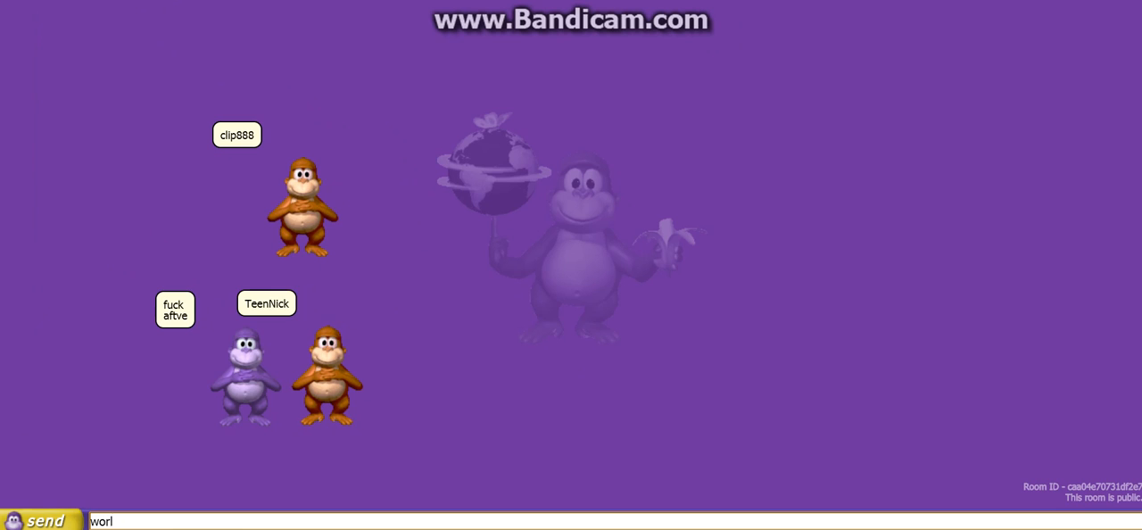
text(d)
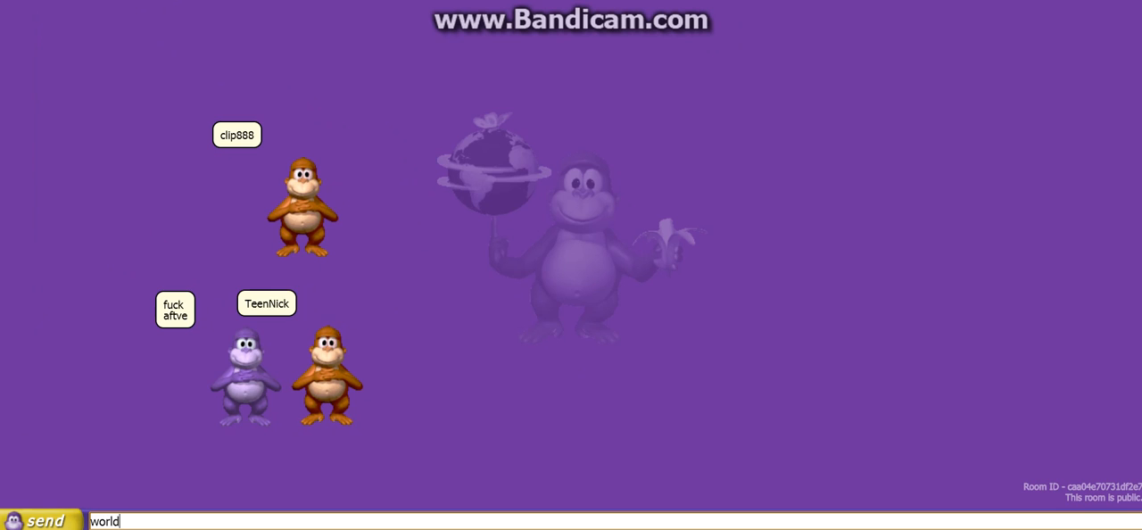
text(cu)
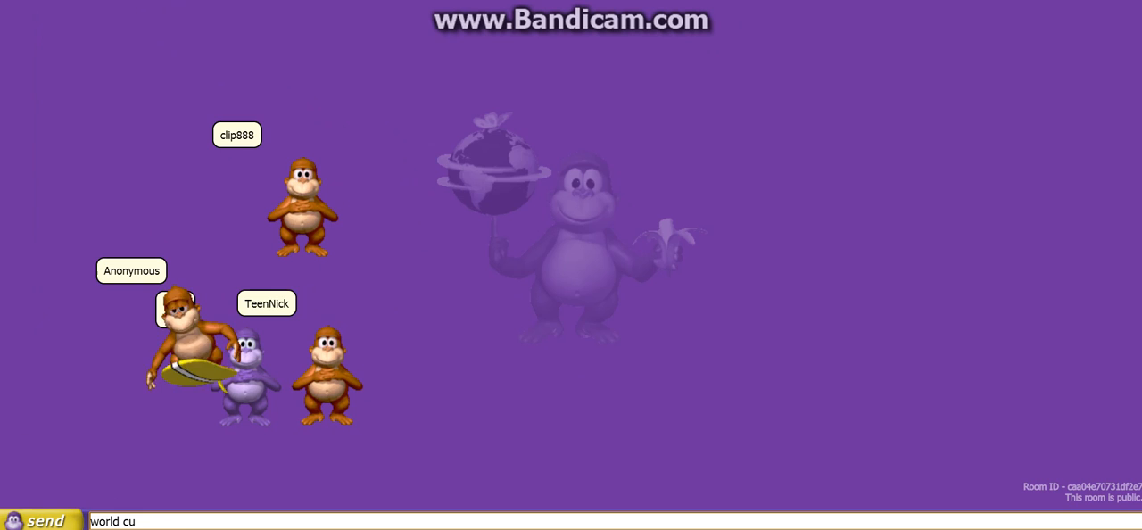
click(45, 521)
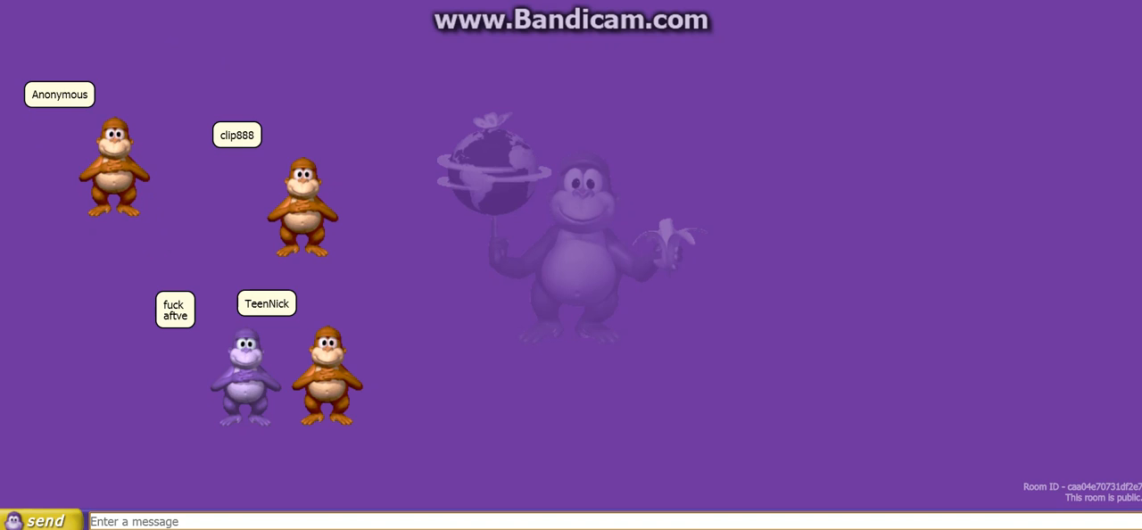
Post 'clip888 lose in the world cup' to the room.
text(c)
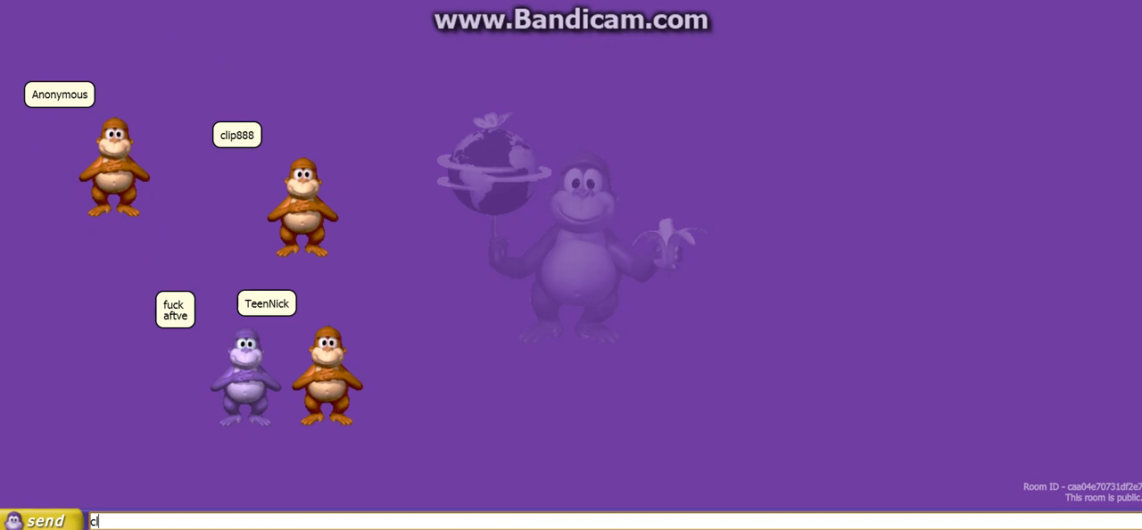
text(lip88)
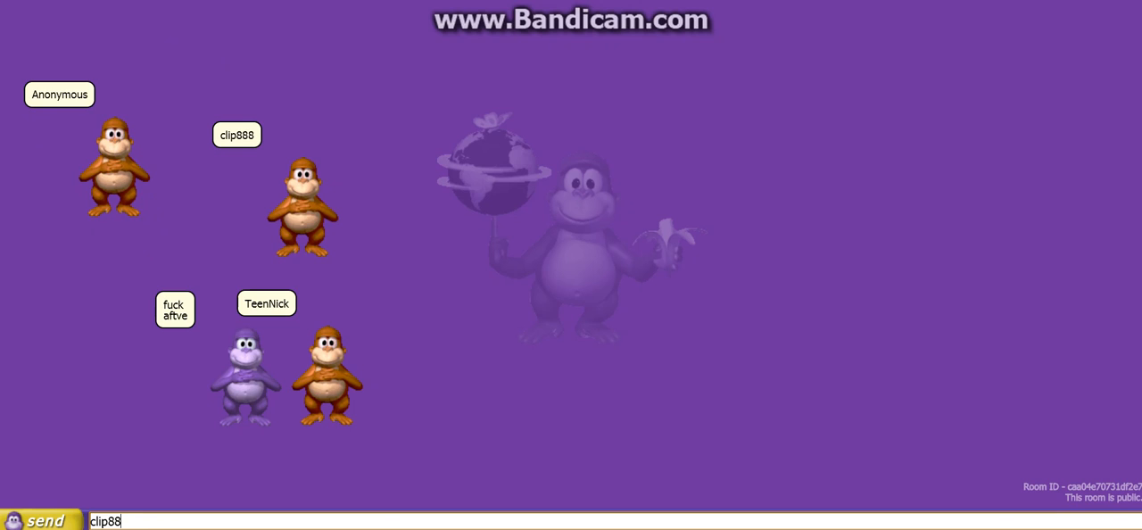
text(8)
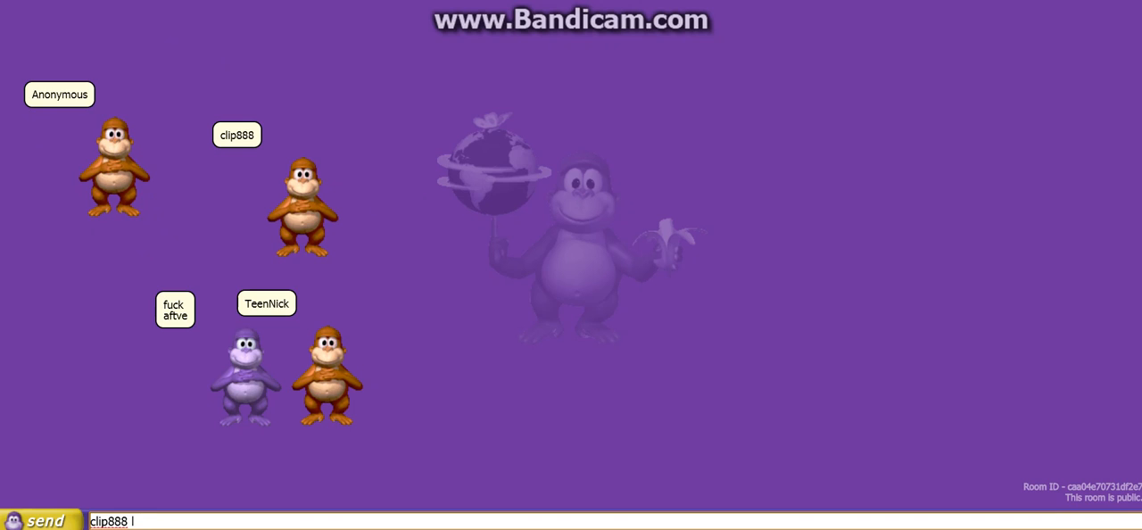
text(lose in)
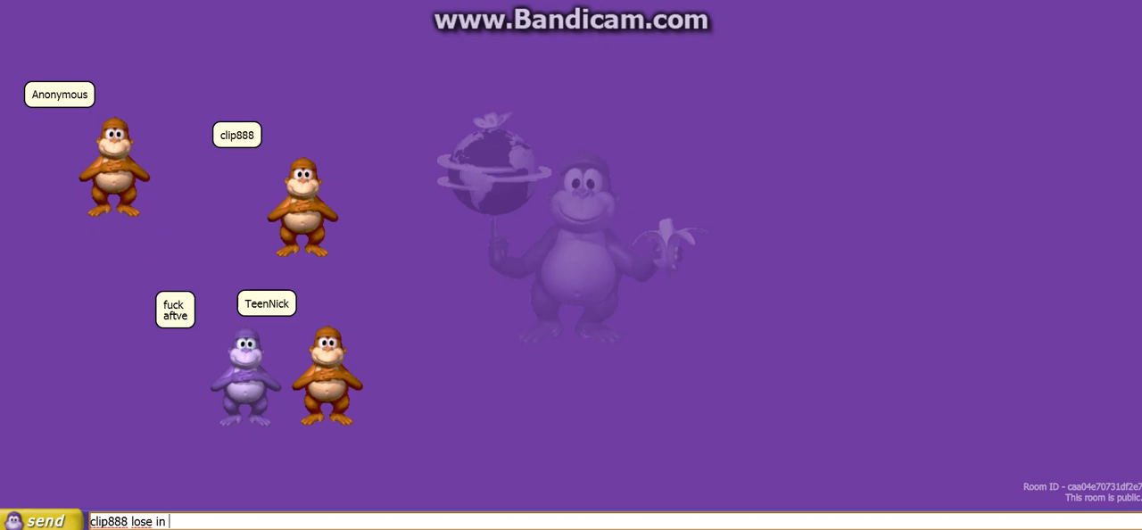
text(the world)
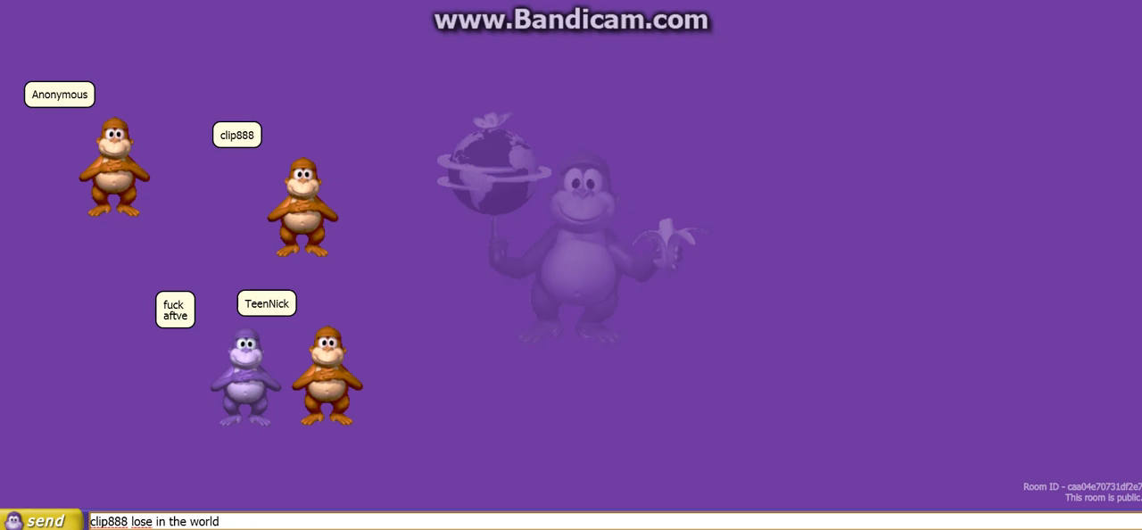
text(cup)
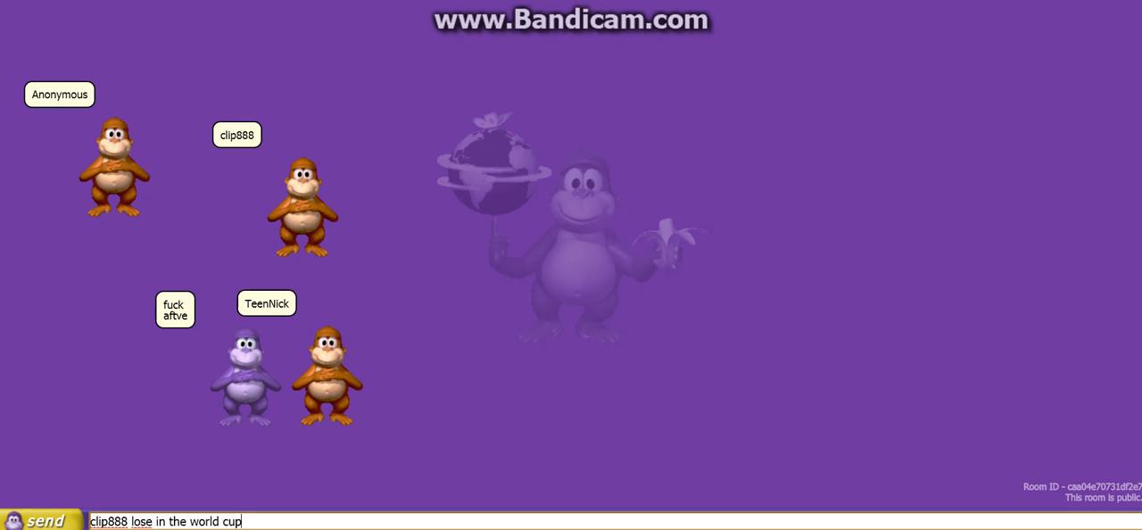
click(46, 521)
text(Poland )
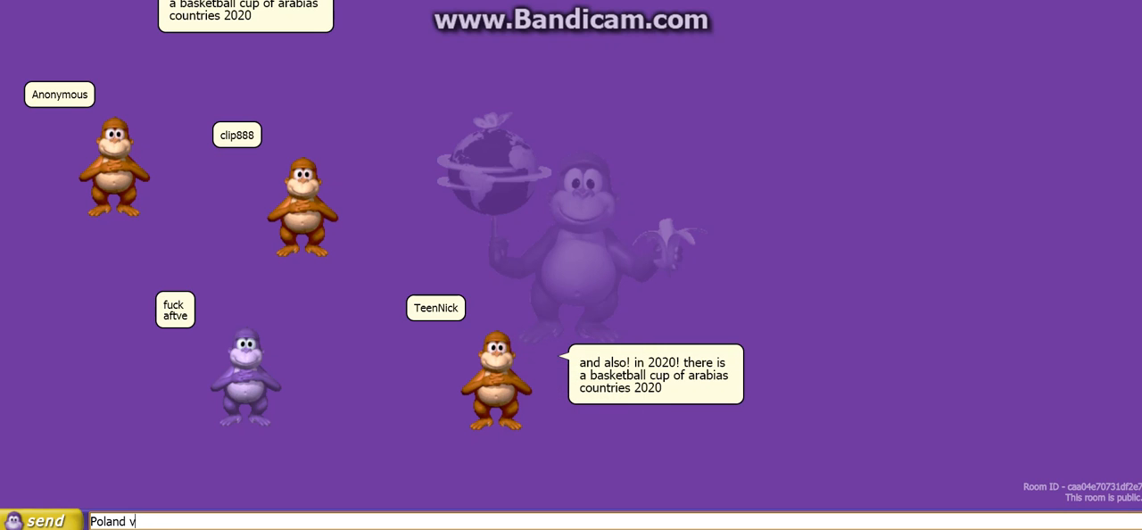
Post 'Poland vs Uruguay:Moscow' and begin a short ':(' message.
text(vs)
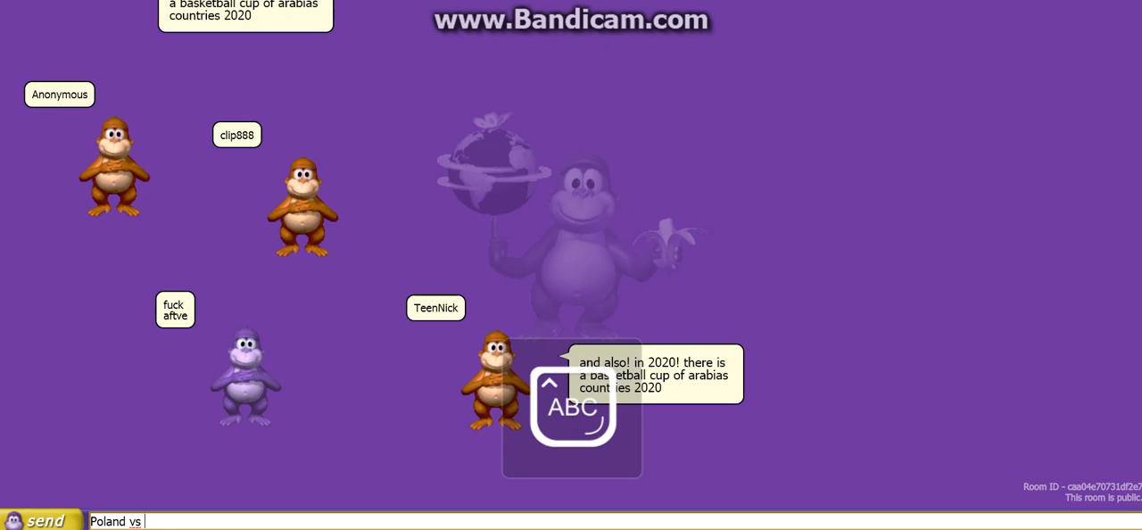
text(Uru)
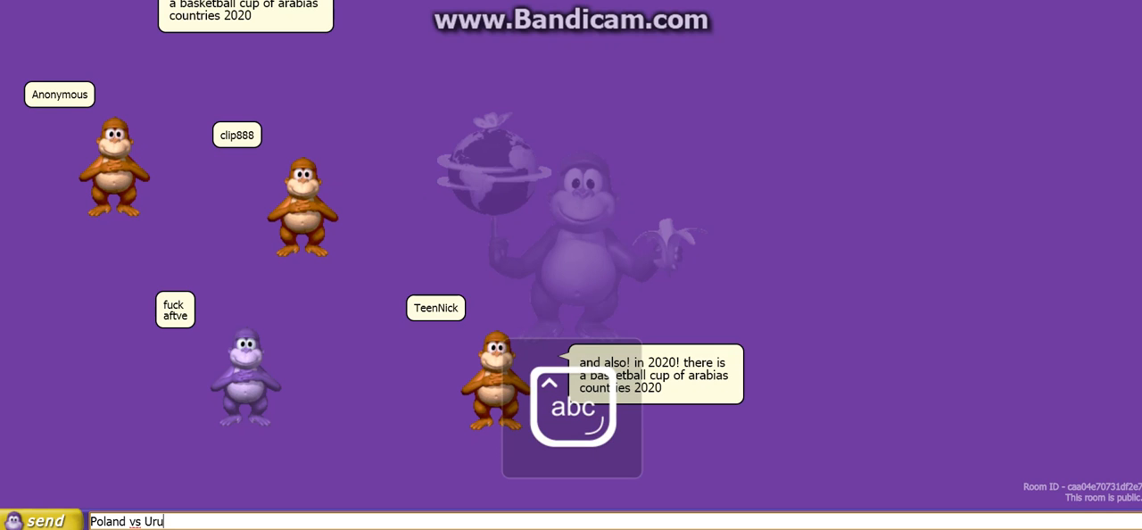
text(guay)
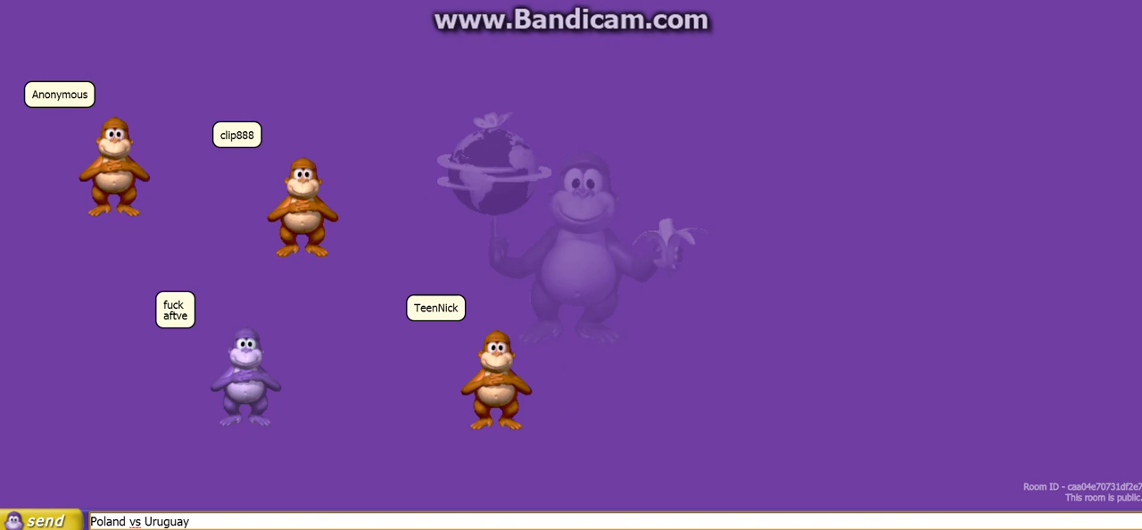
text(-)
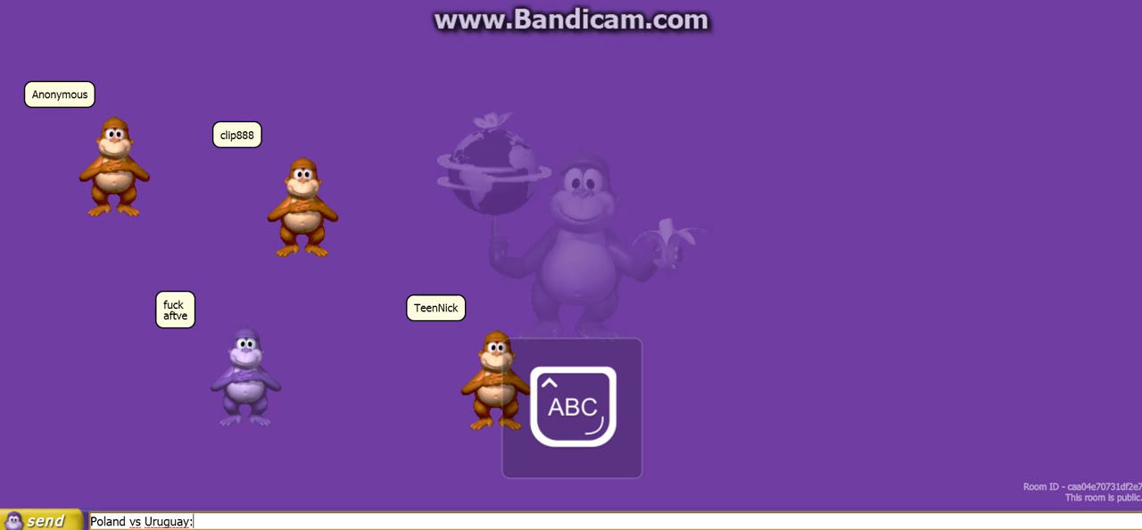
text(Moscow)
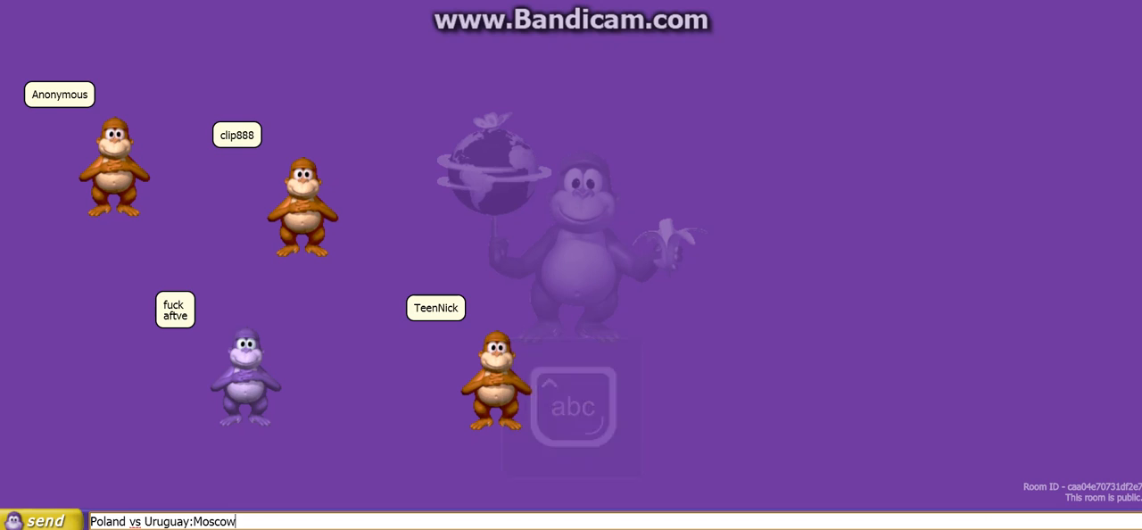
click(43, 521)
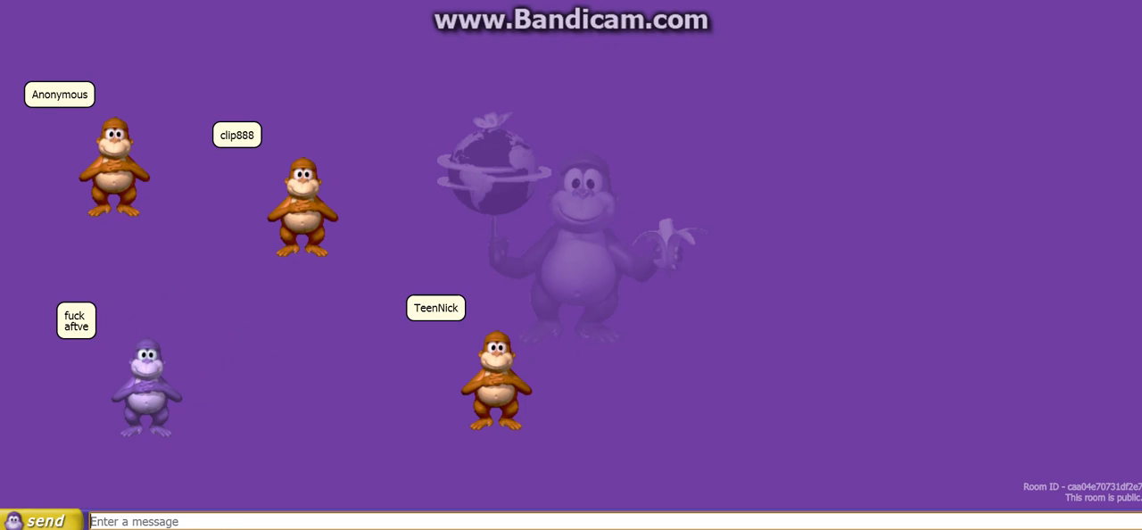
text(n)
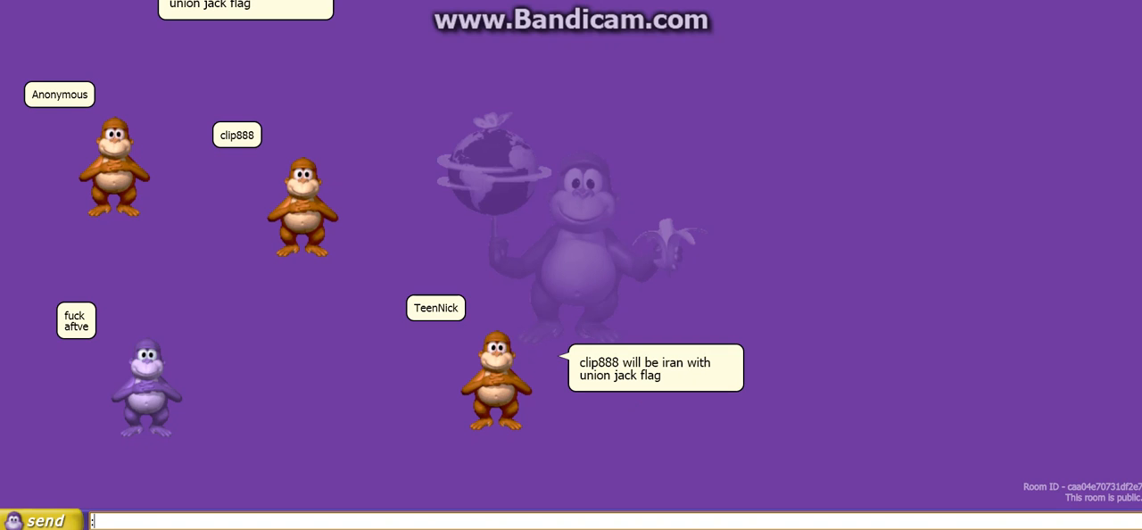
text(:()
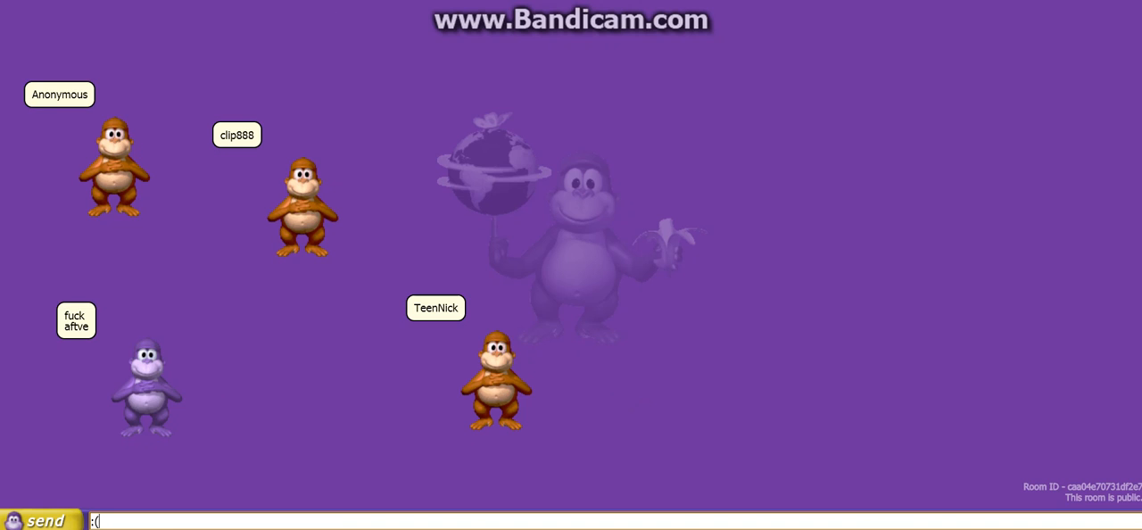
Send the pending message and write 'will be polish', fixing the typo.
click(46, 521)
text(i will)
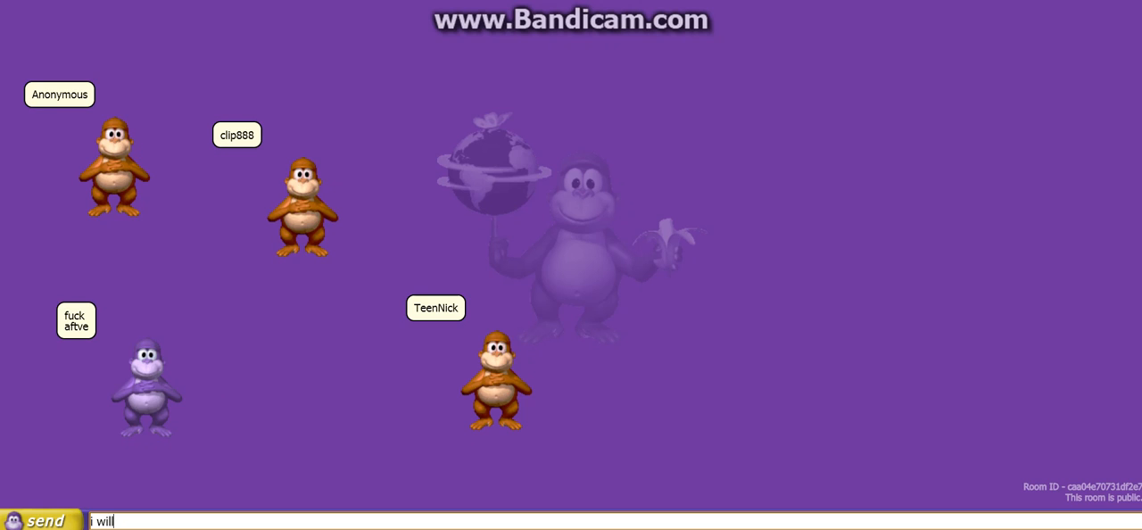
text(be)
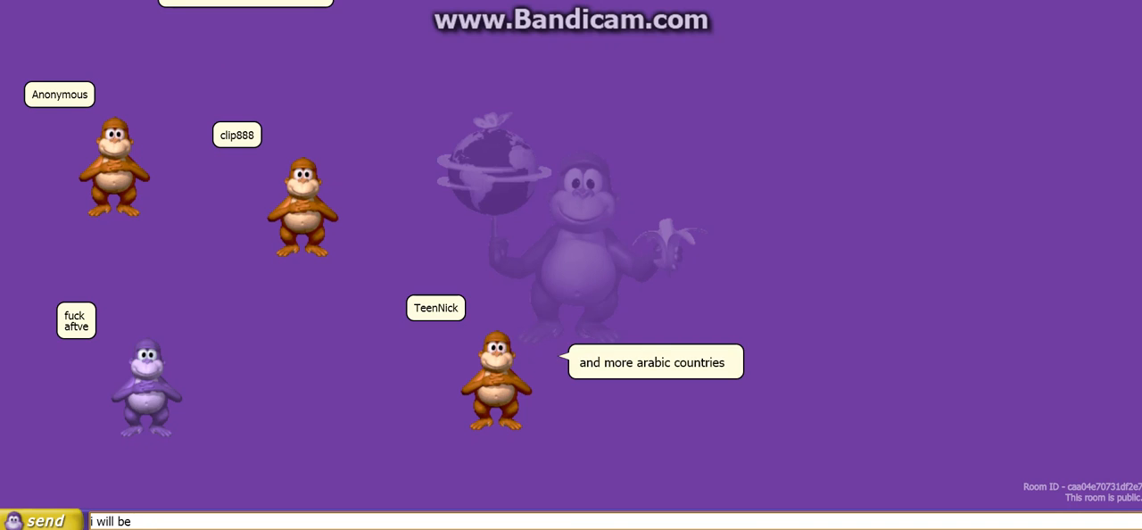
text(e)
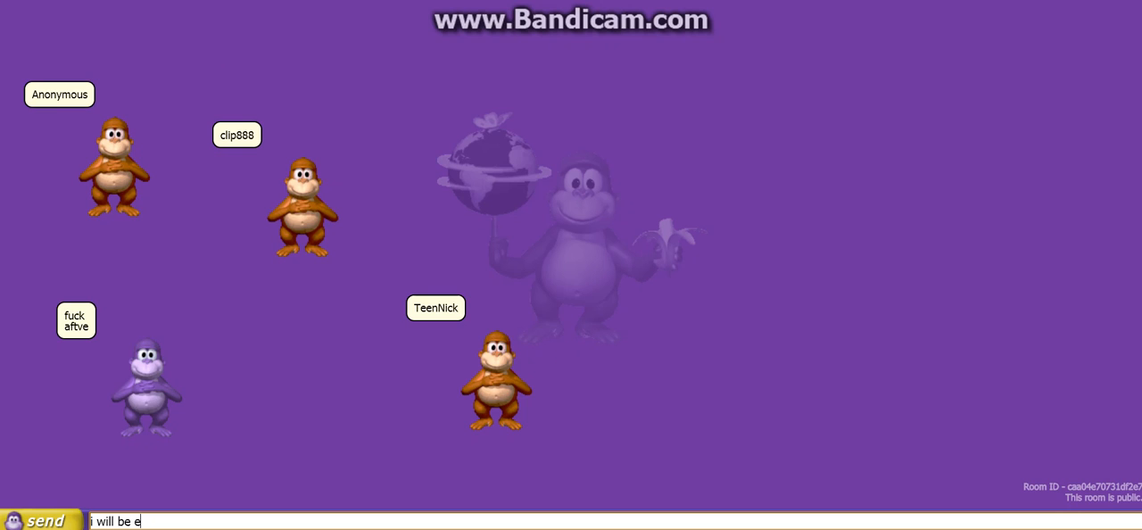
text(ngl)
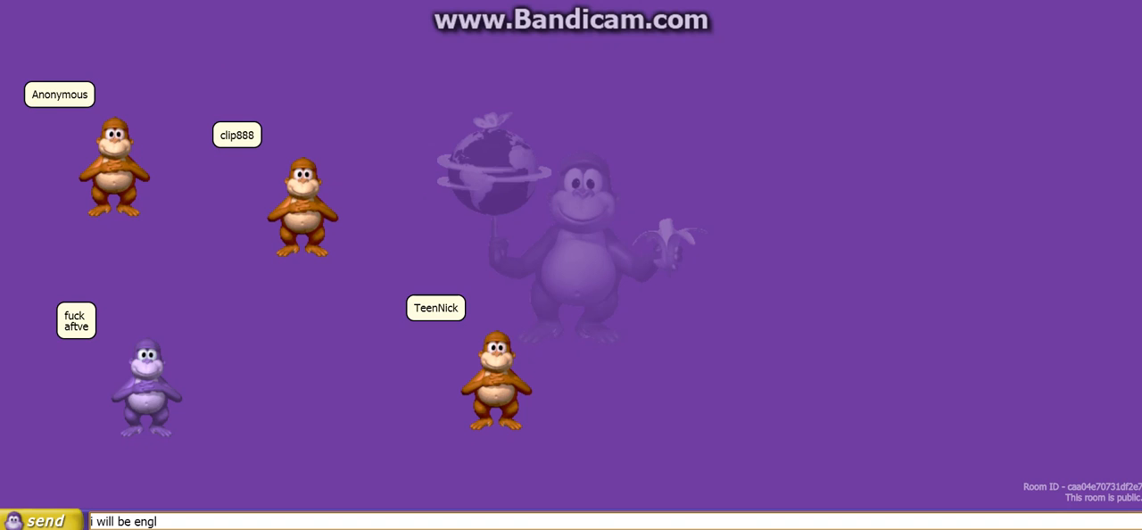
key(Backspace)
text(p)
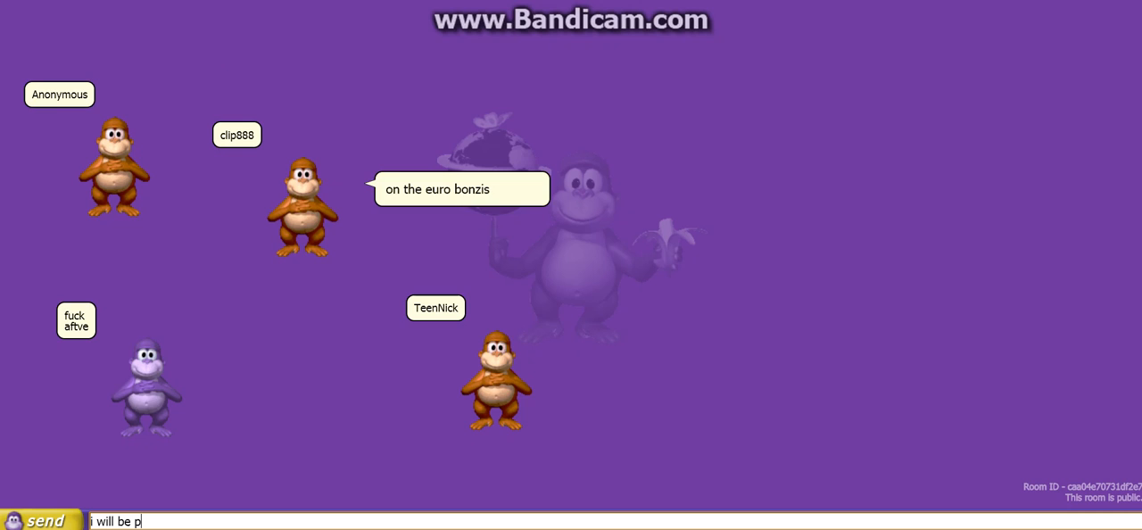
text(olish)
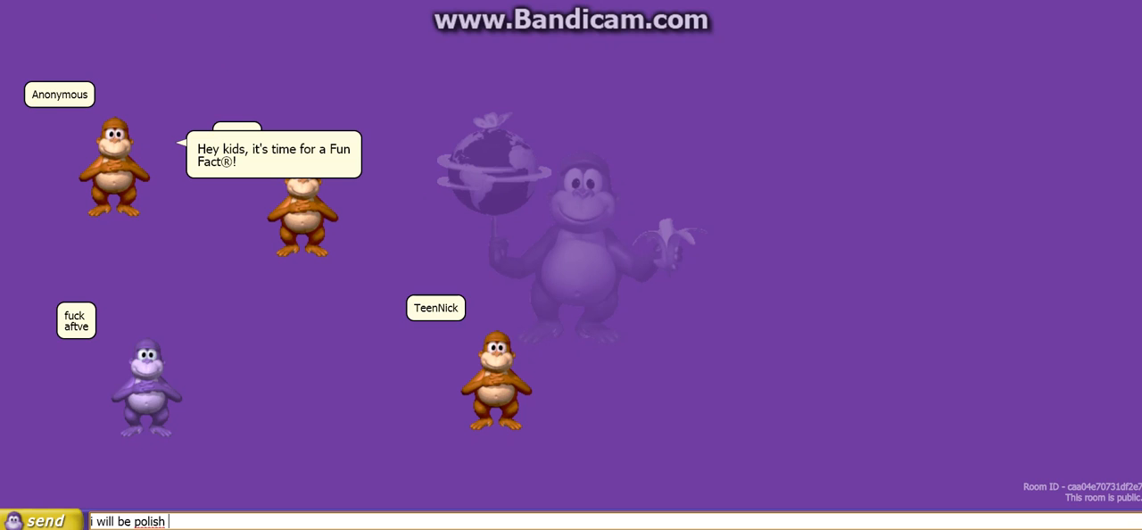
text(on e)
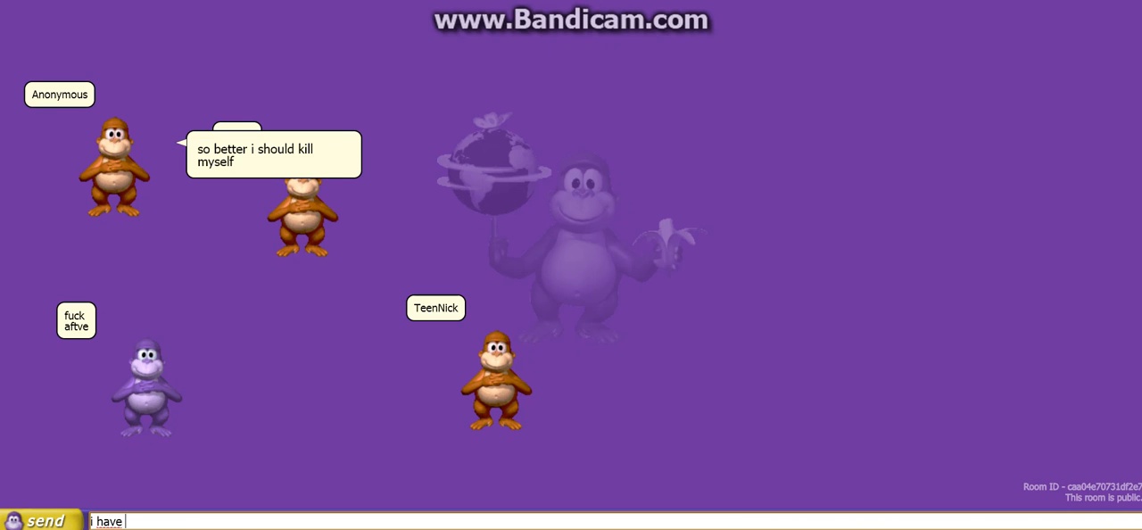
Post the 'have english' message to the room.
text(engli)
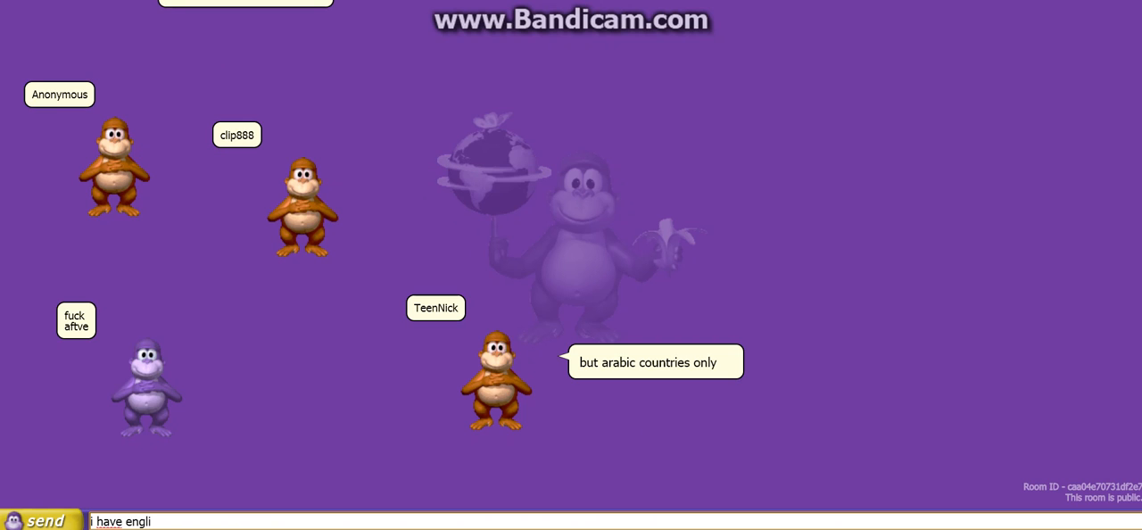
text(sh)
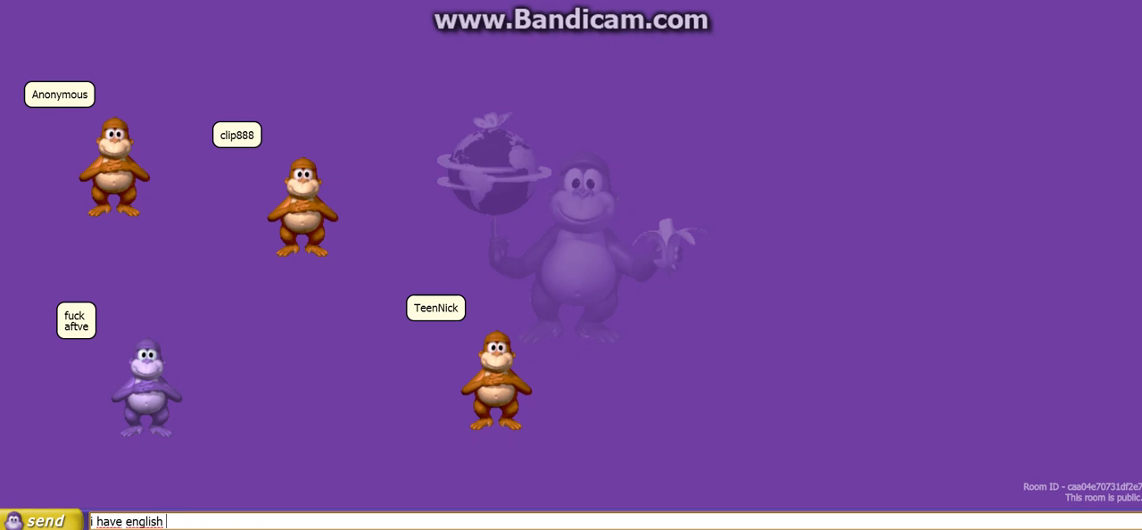
click(45, 522)
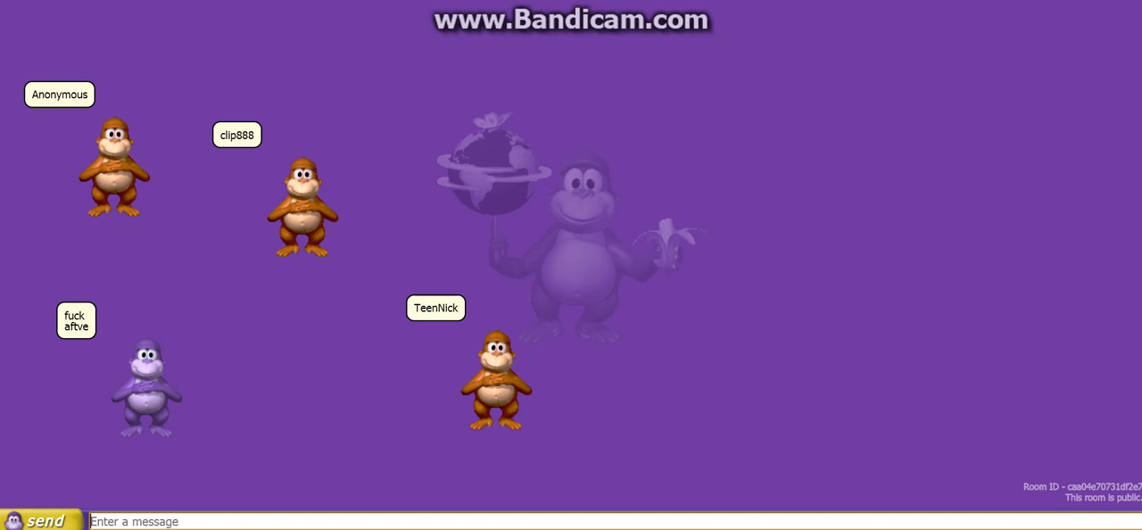
Post 'euro bonzi countries', trimming 'europe' to 'euro', then start the next message.
text(eu)
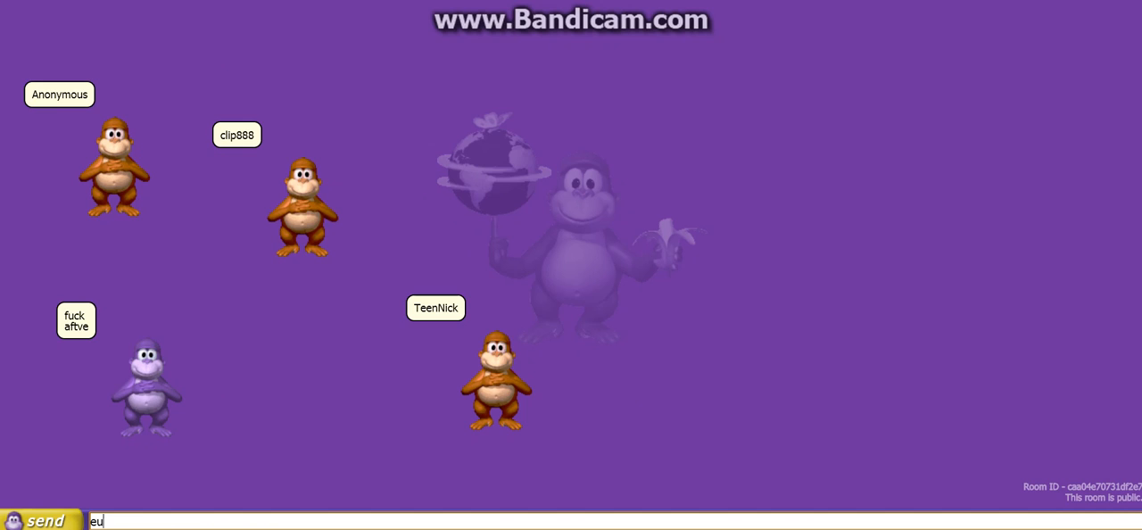
text(rope)
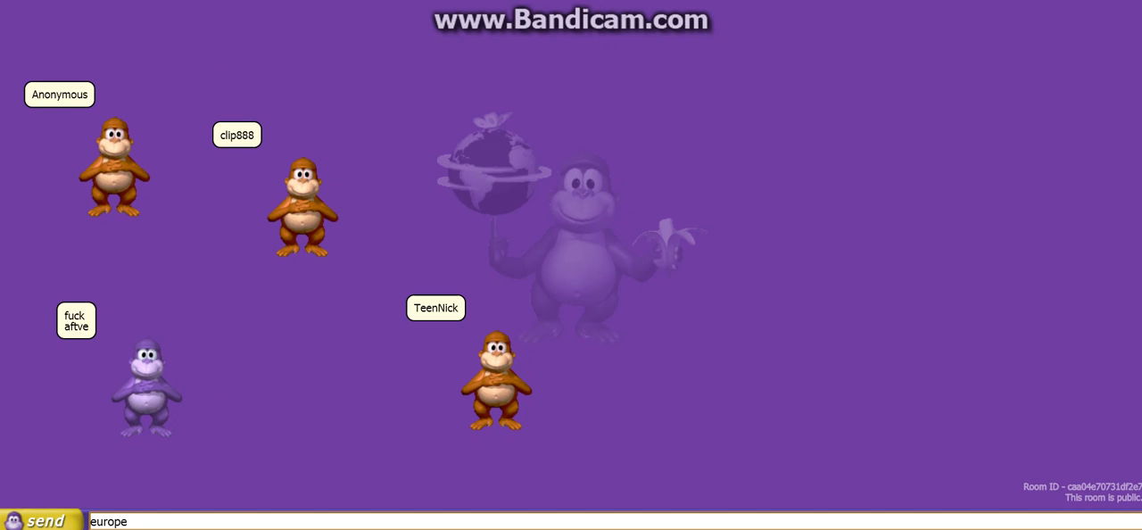
key(BackSpace)
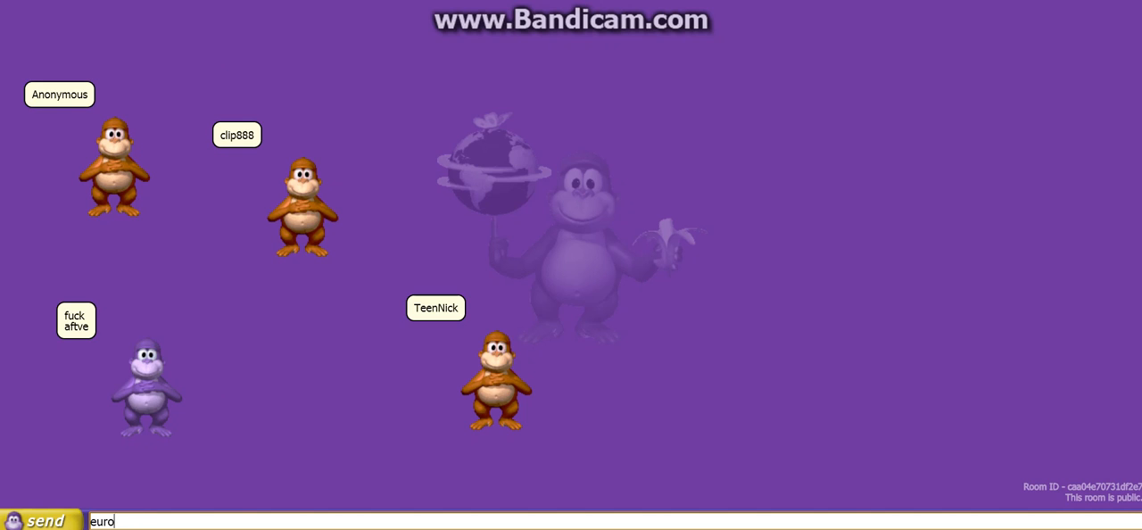
text(b)
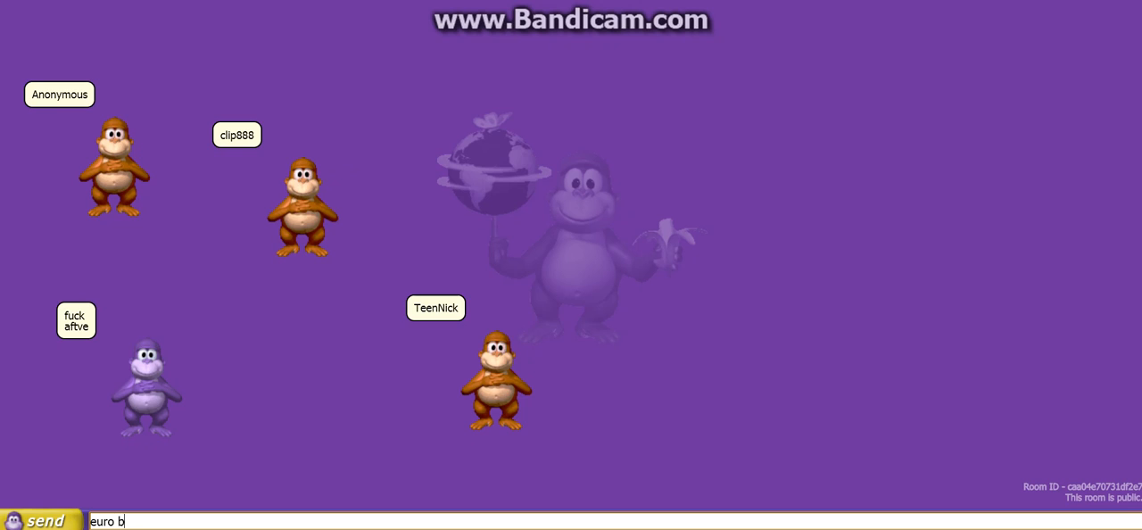
text(onzi)
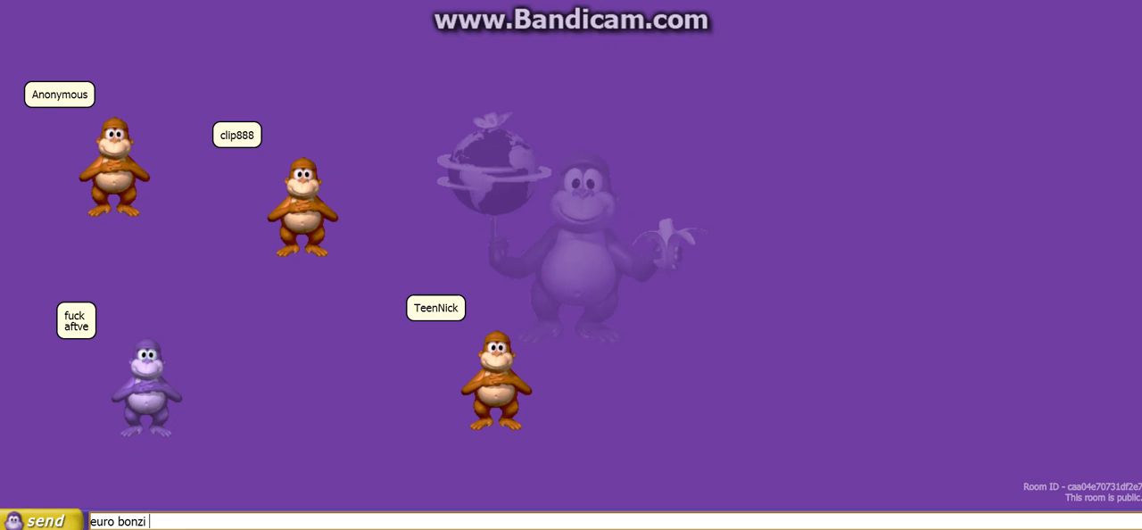
text(count)
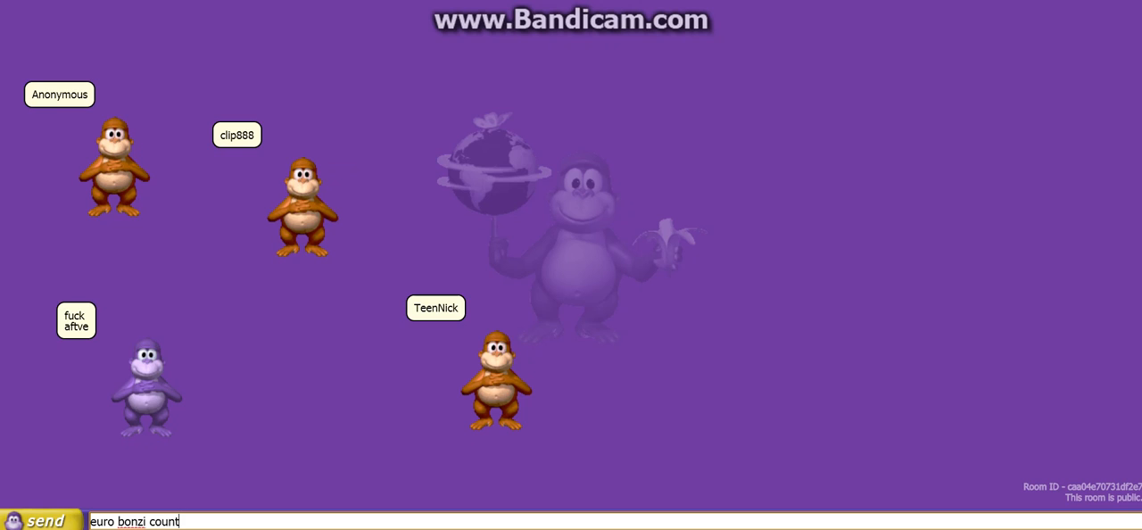
text(ries)
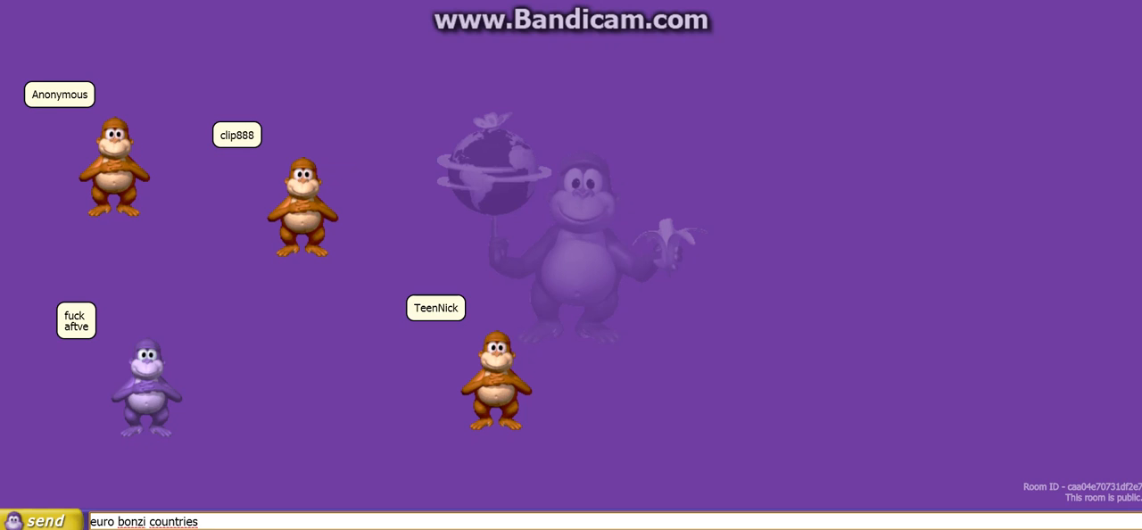
click(45, 521)
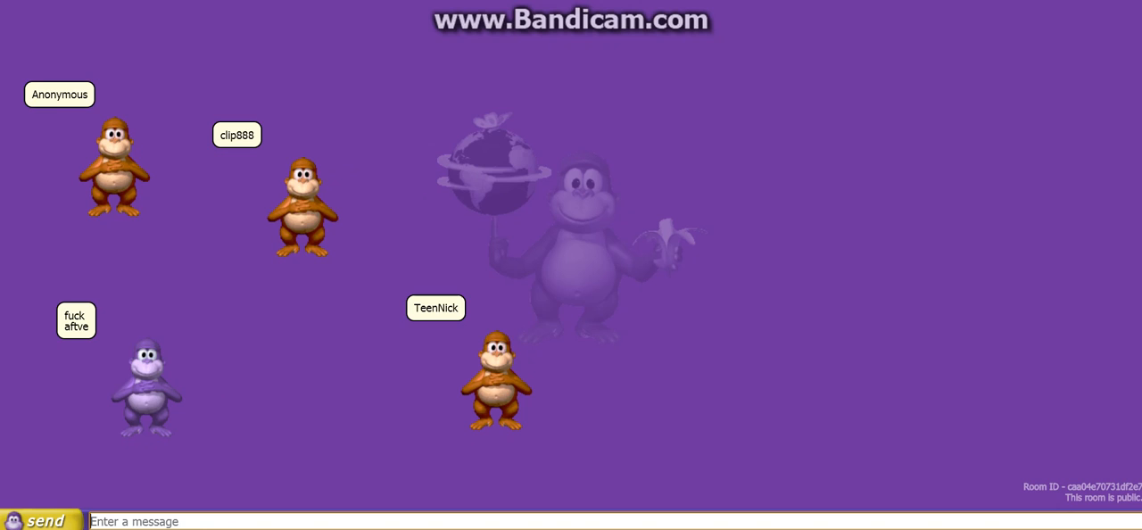
text(s)
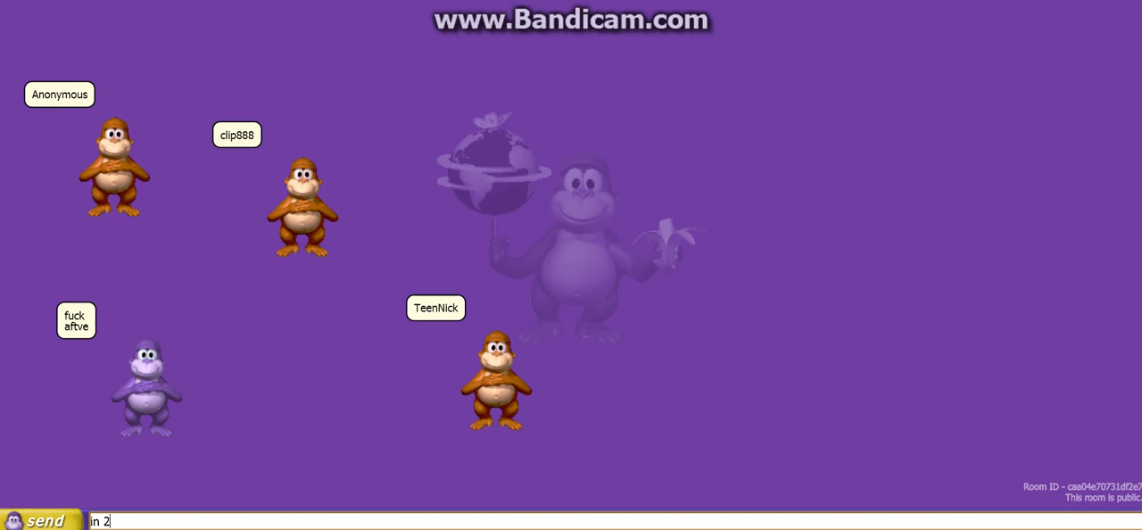
Post the message about the 2018 world cup and Japan.
text(018 S)
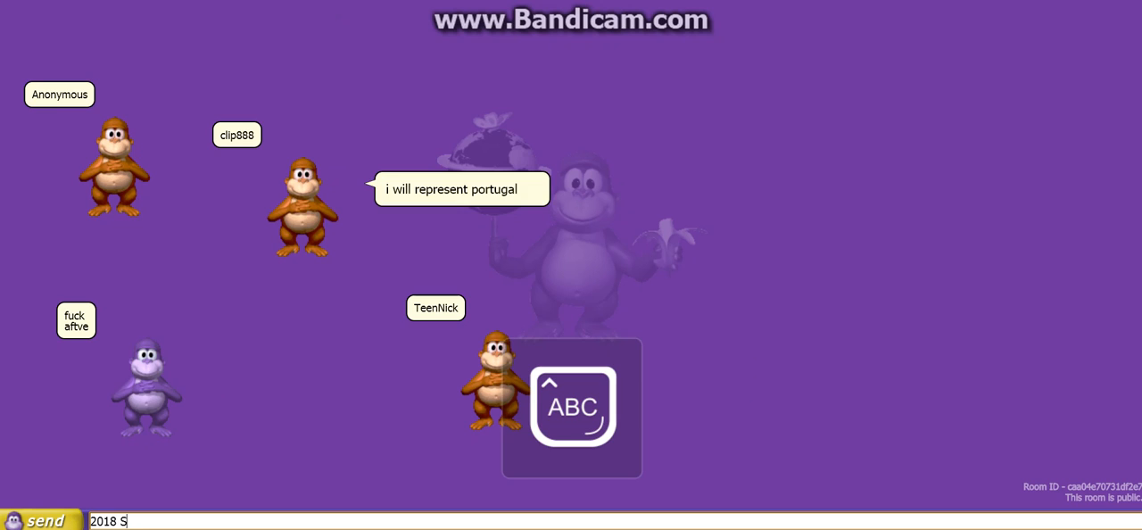
text(hit)
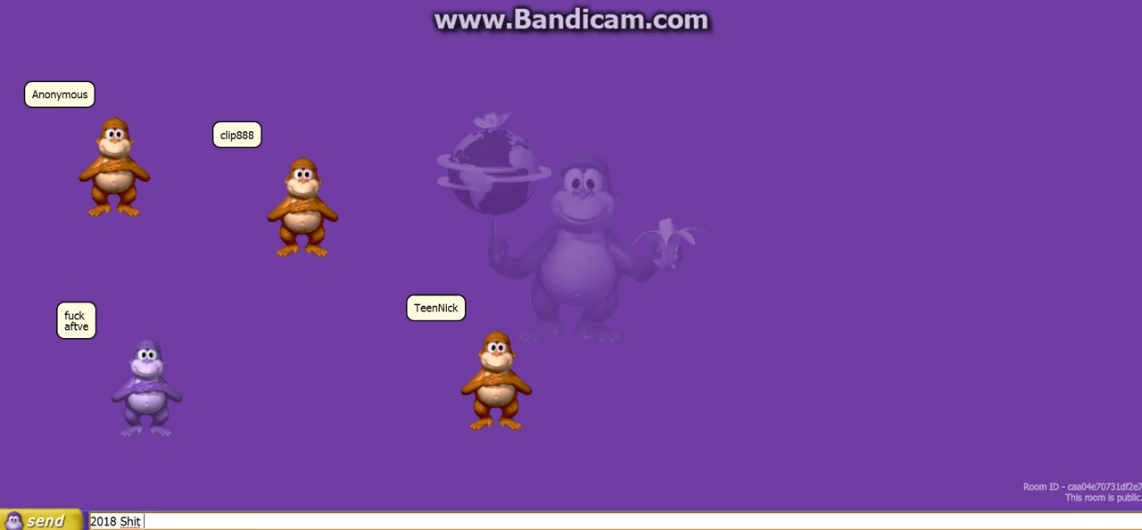
text(world cup)
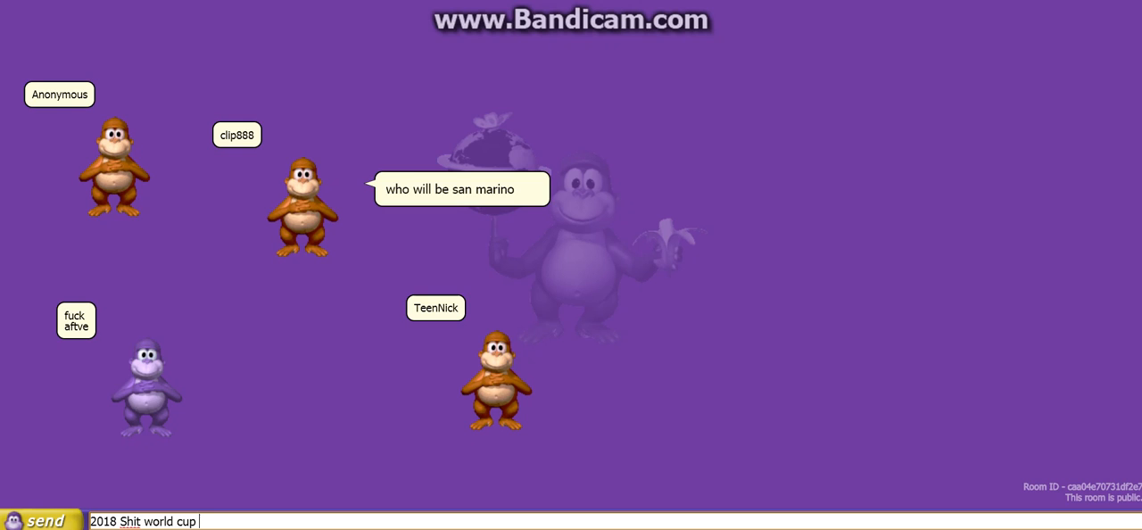
text(japa)
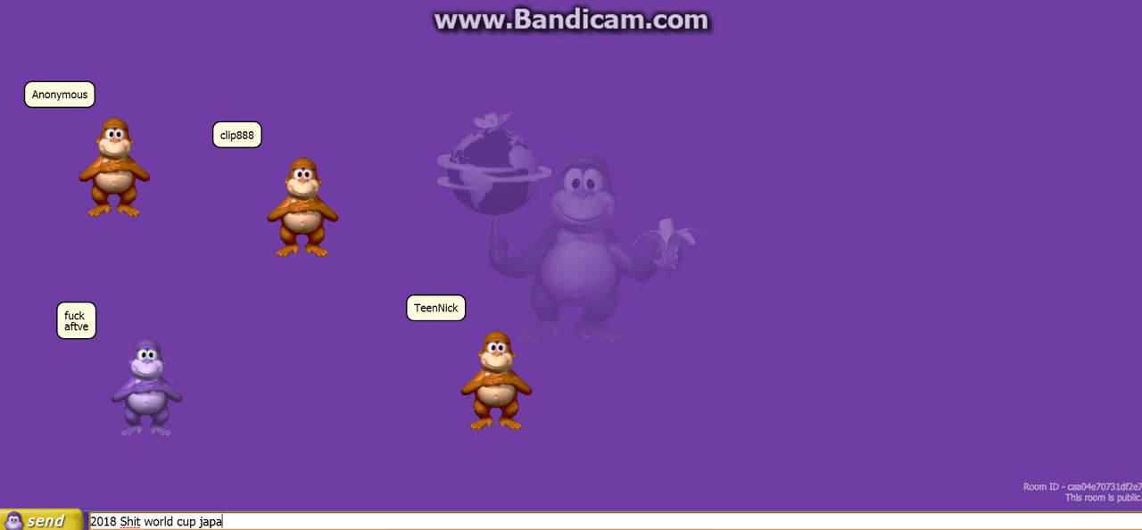
click(42, 521)
text(I represent)
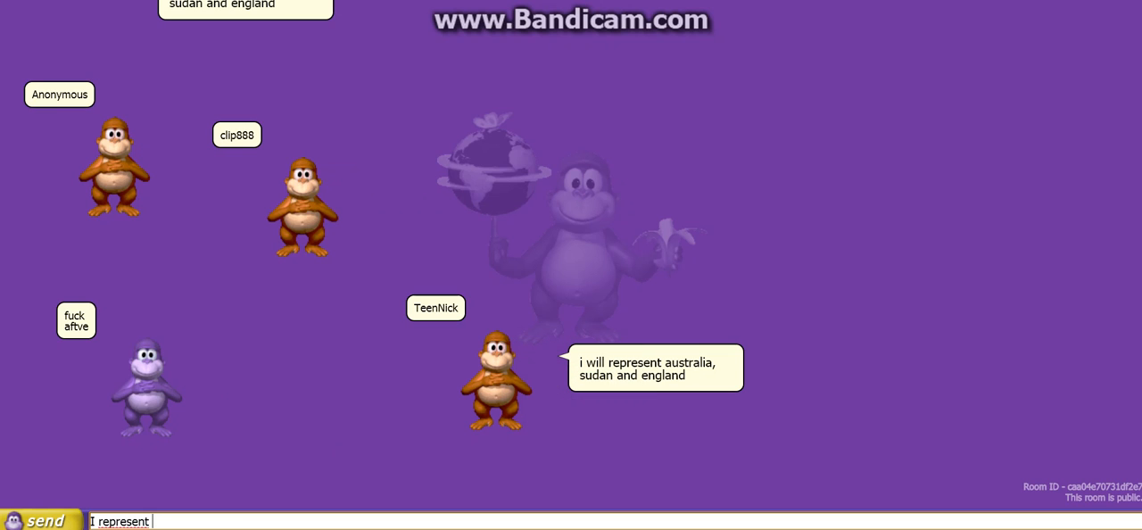
Post 'I represent english but poland' to the room.
text(e)
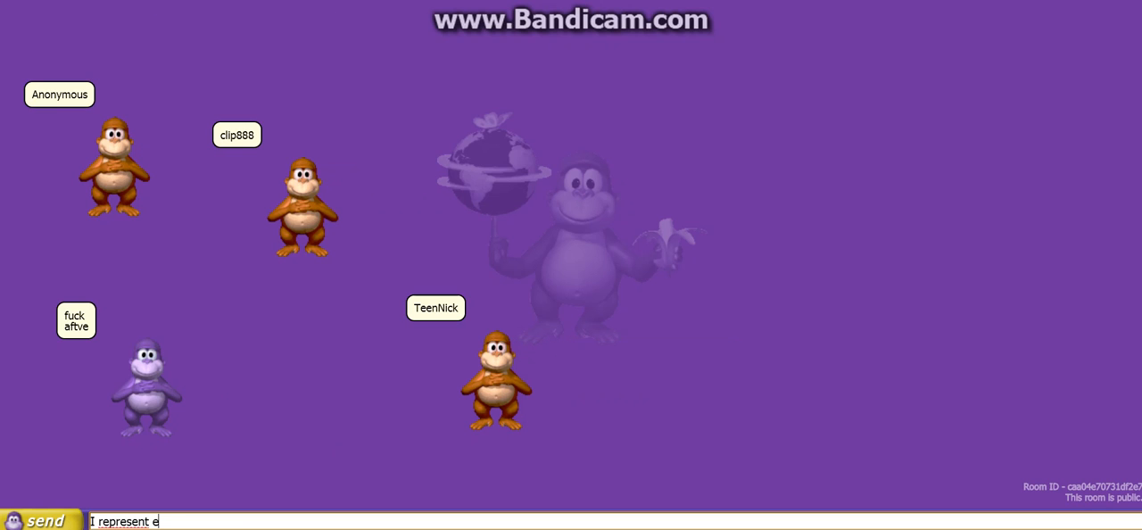
text(ng)
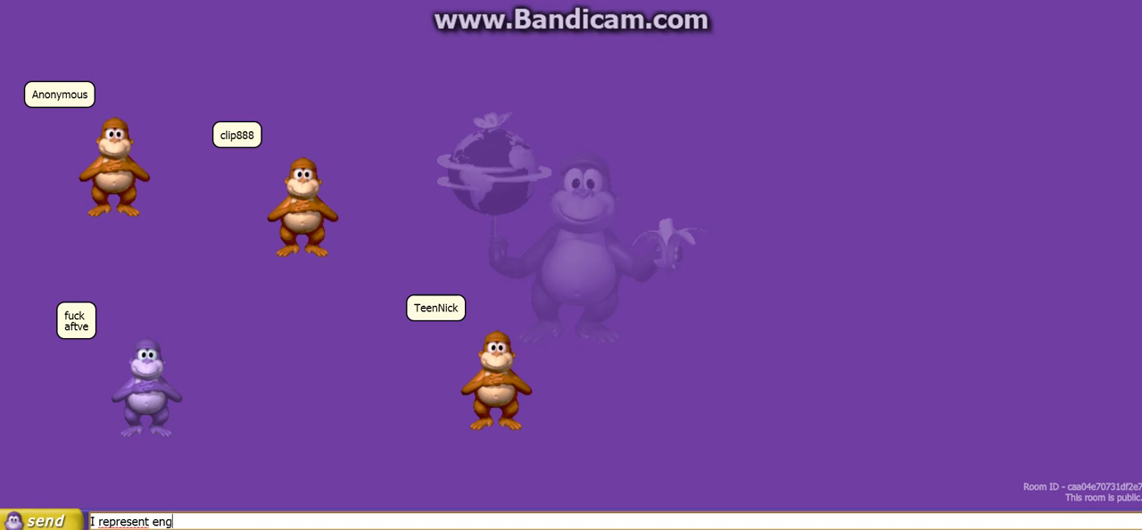
text(lishh)
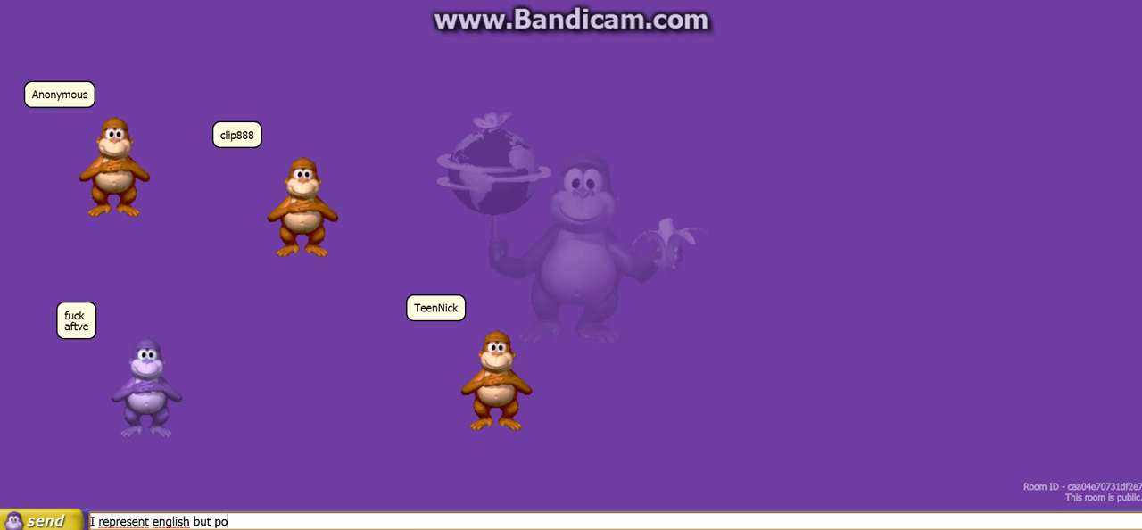
text(land)
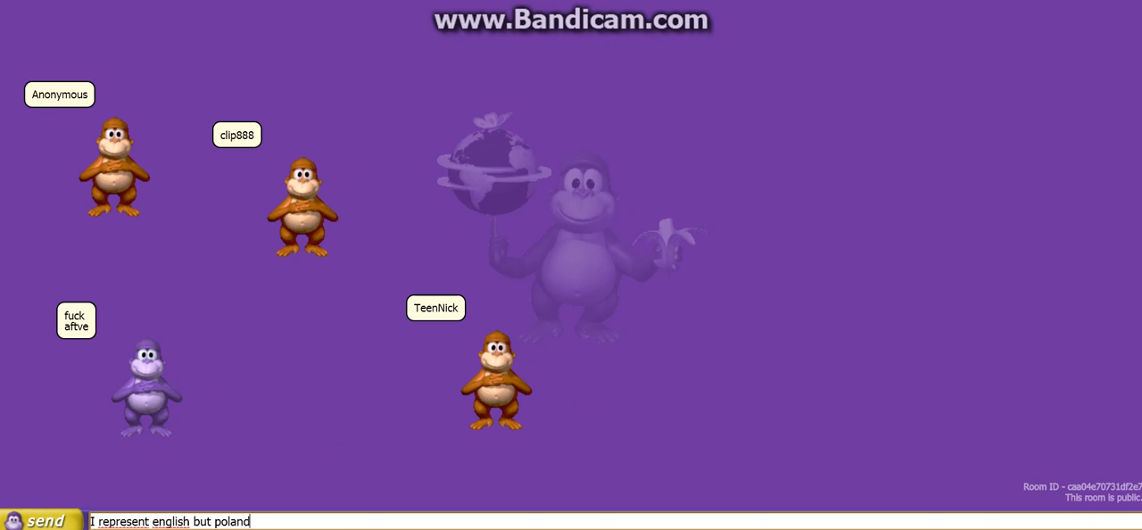
click(45, 521)
text(invis)
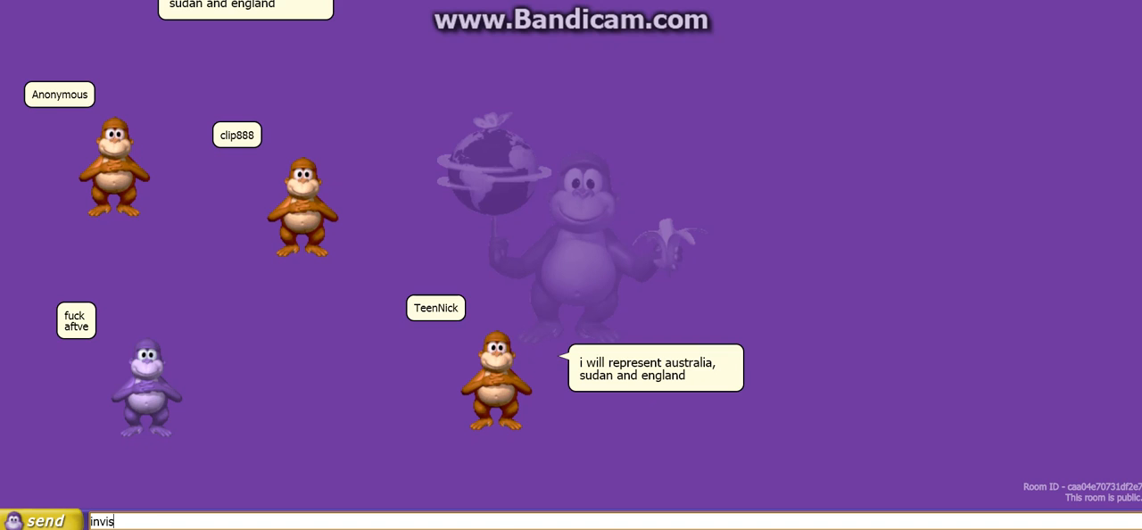
Post 'invisible me can join now!' to the room.
text(ible)
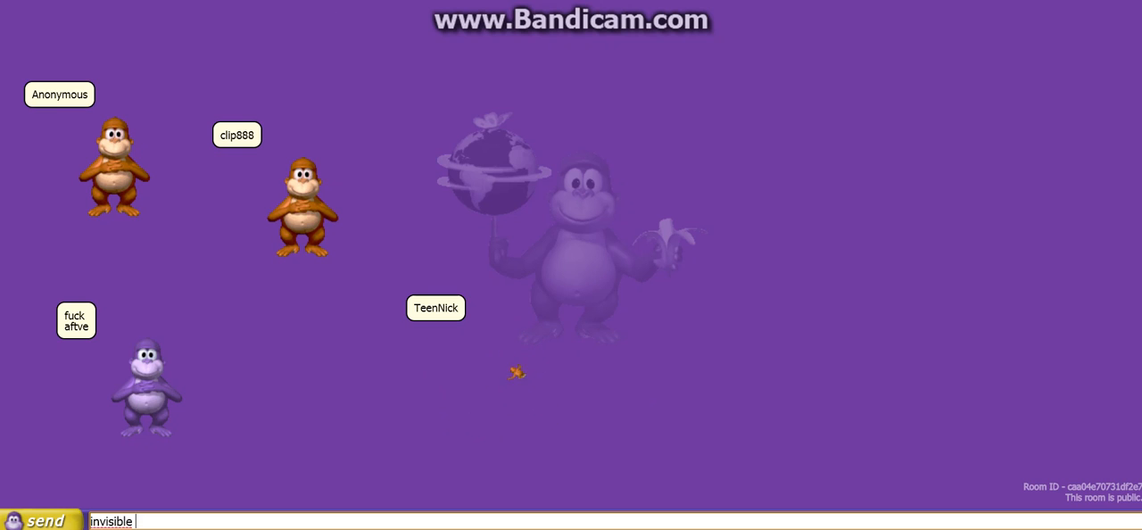
text(me)
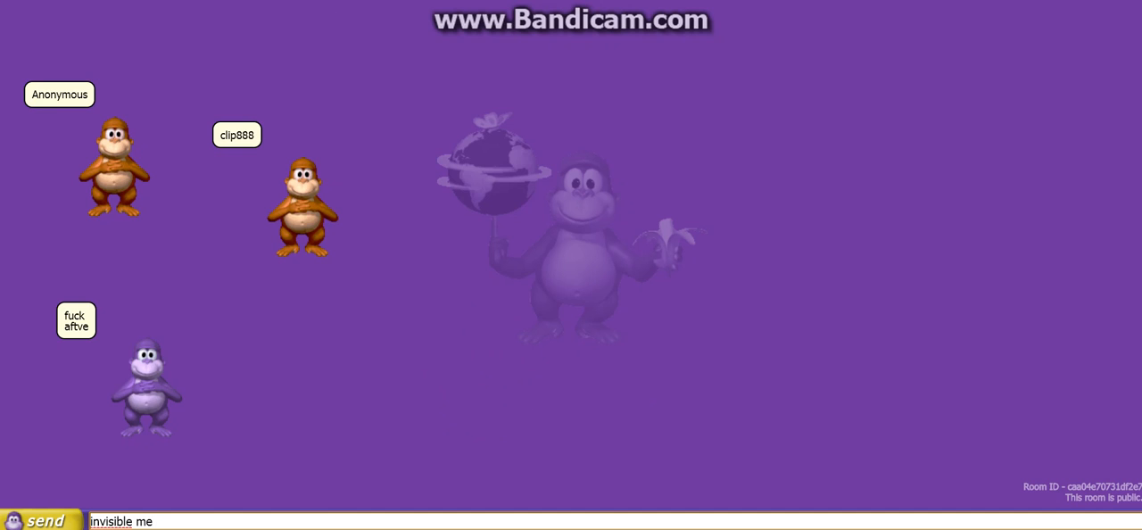
text(can)
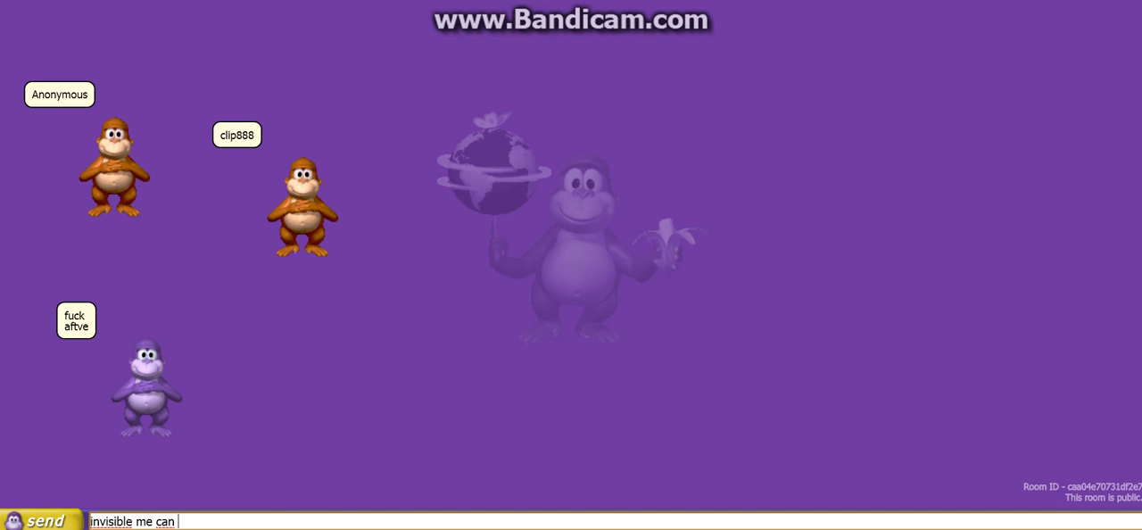
text(join n)
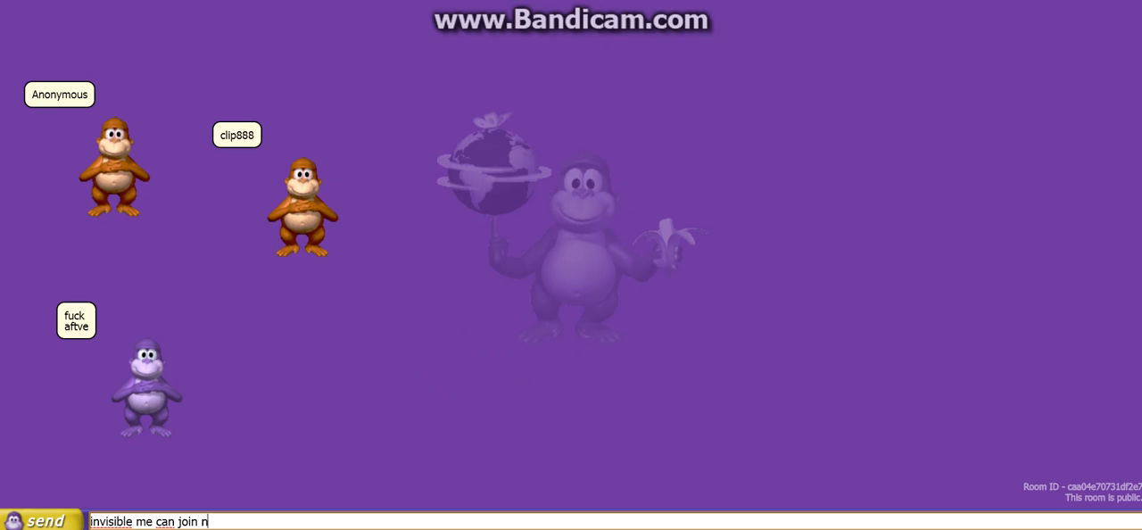
text(ow!)
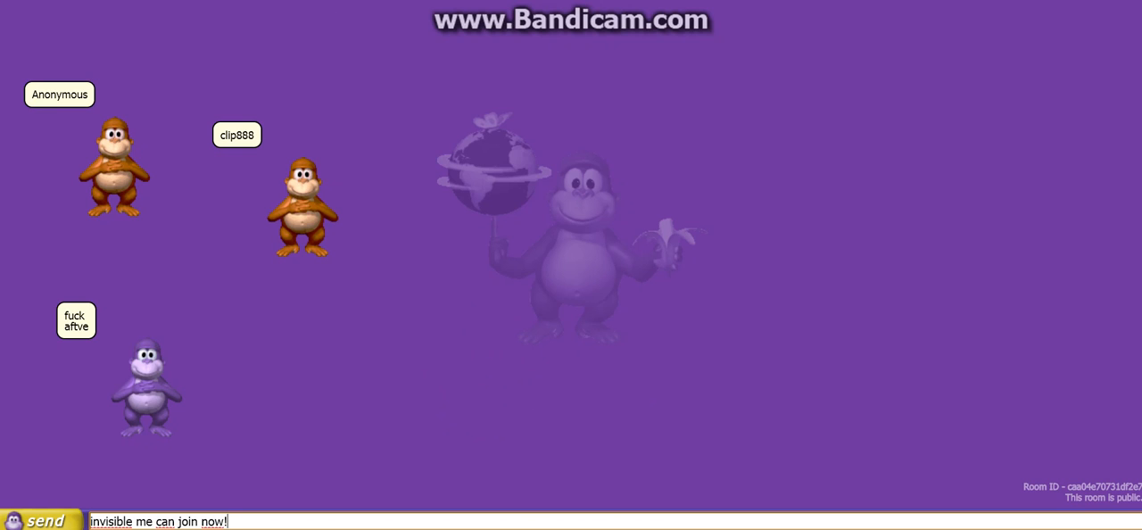
click(47, 521)
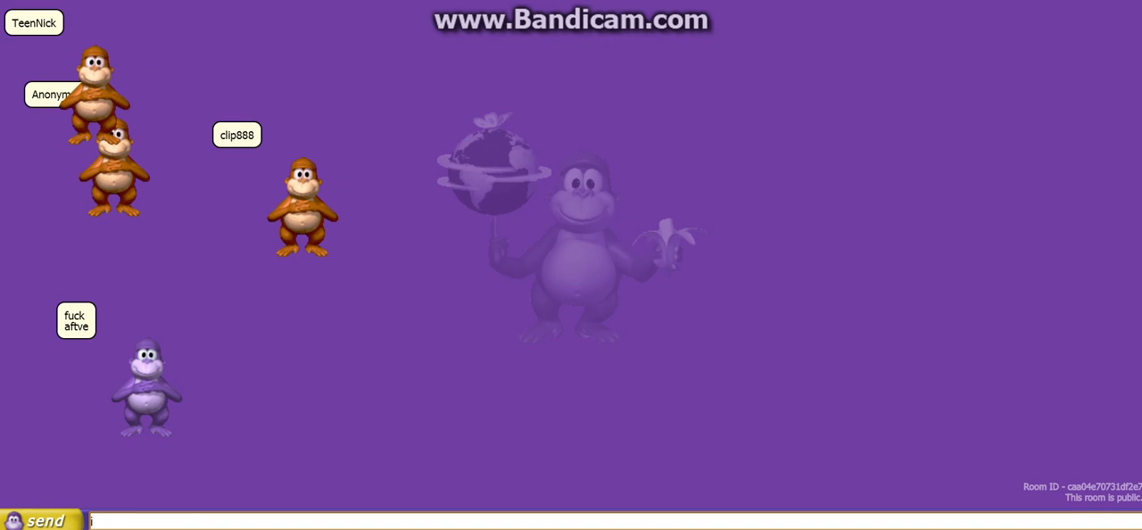
Post 'i will be poland in euro bonzi' and send a follow-up message.
text(i will be poland)
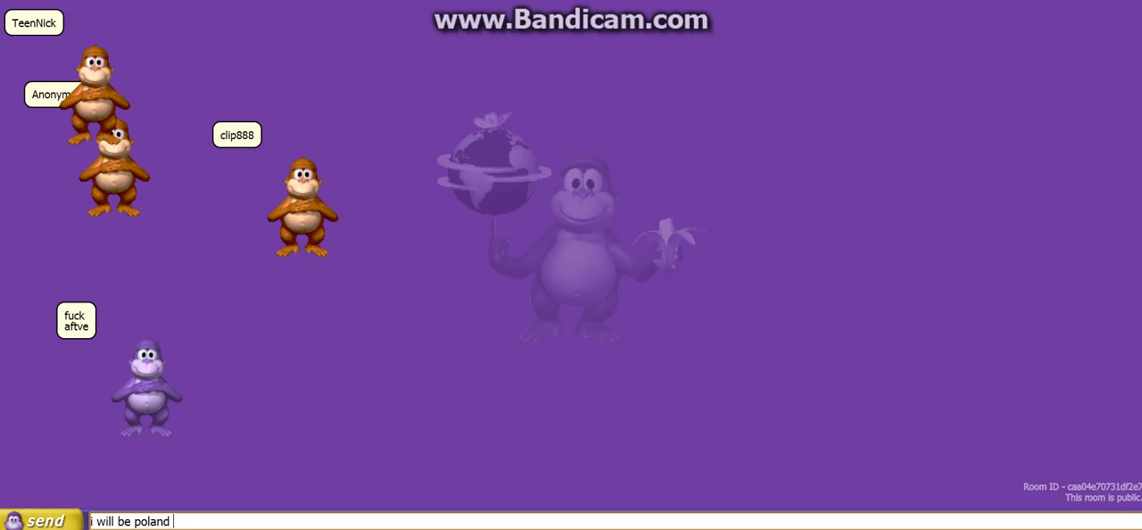
text(in)
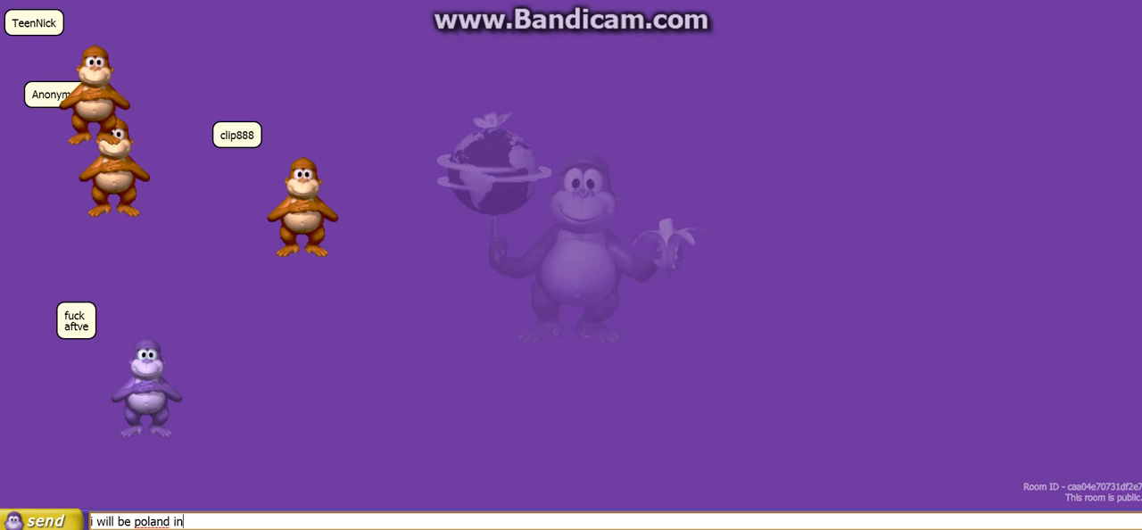
text(eur)
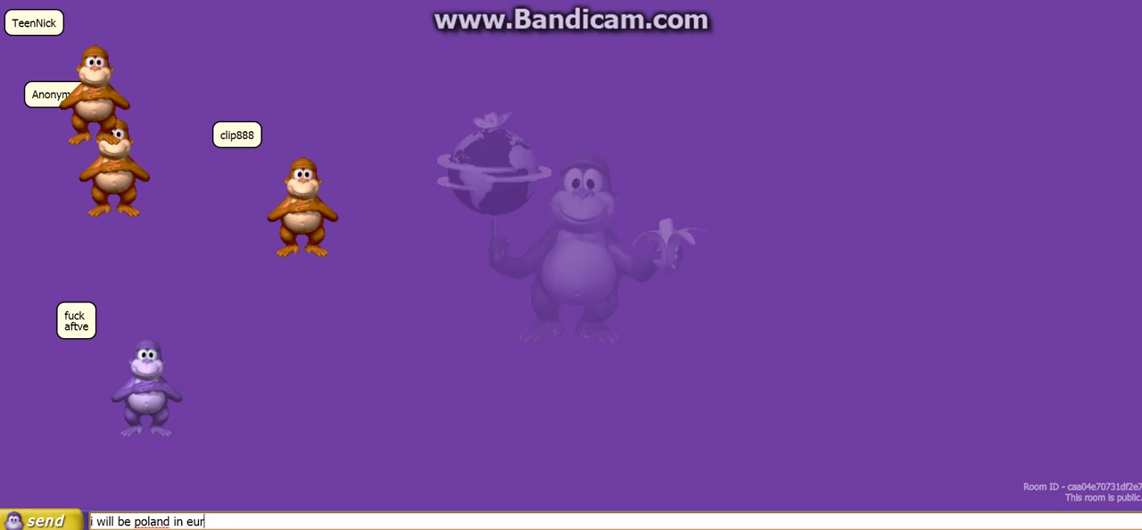
text(o bon)
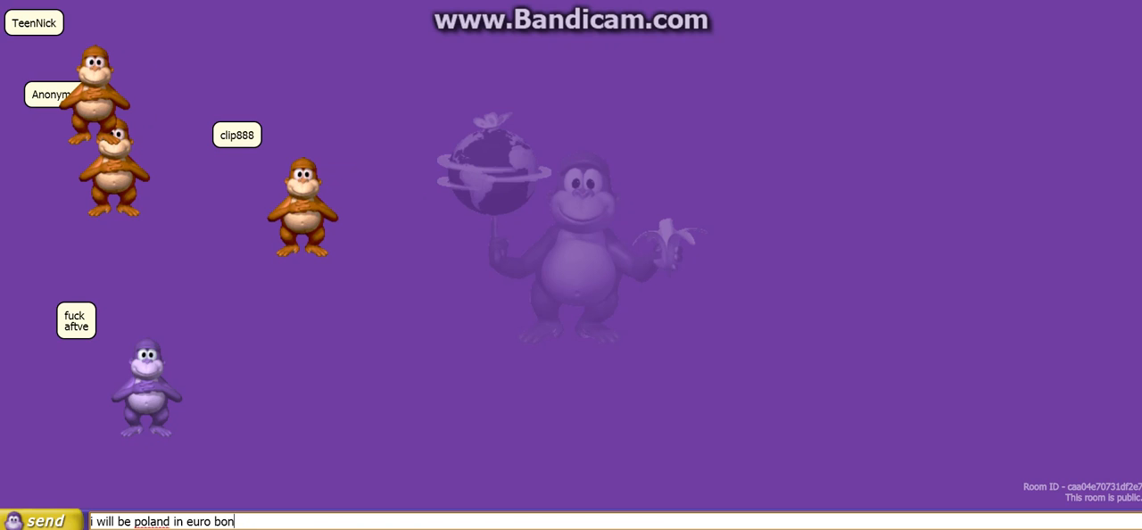
click(46, 521)
text(europe)
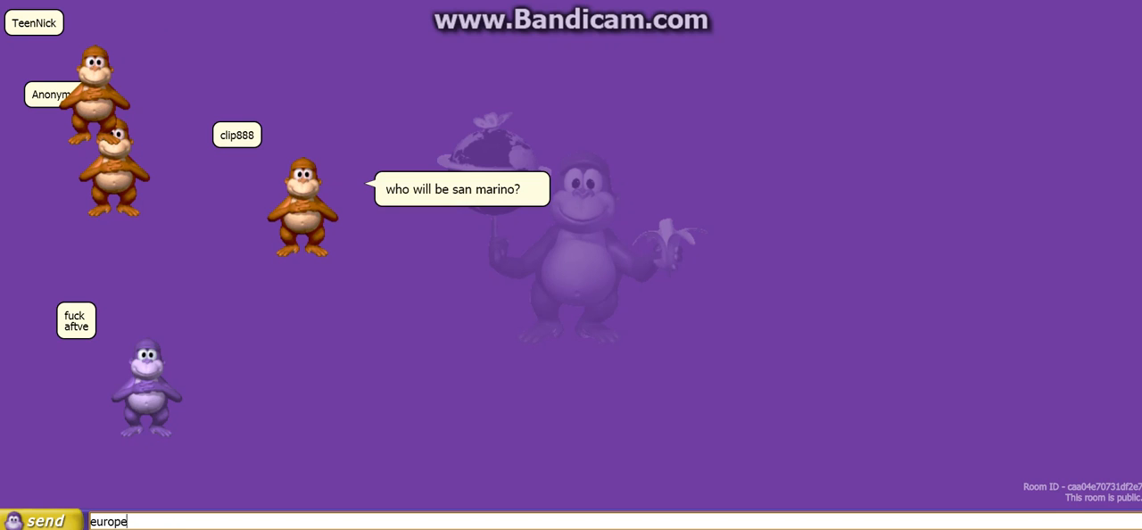
key(Return)
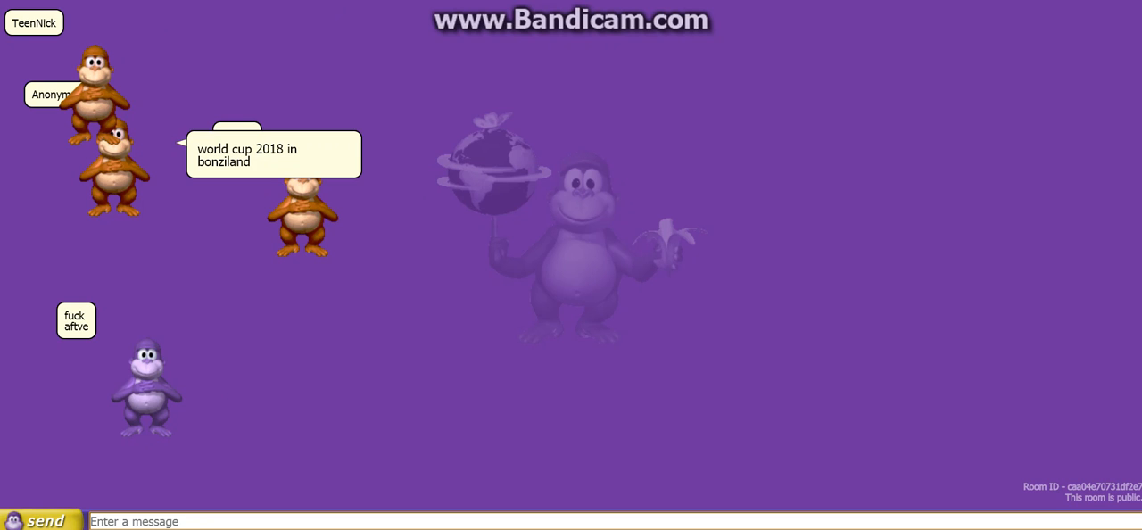
Post 'europe' to the chat and start typing 'mamm'.
text(europe)
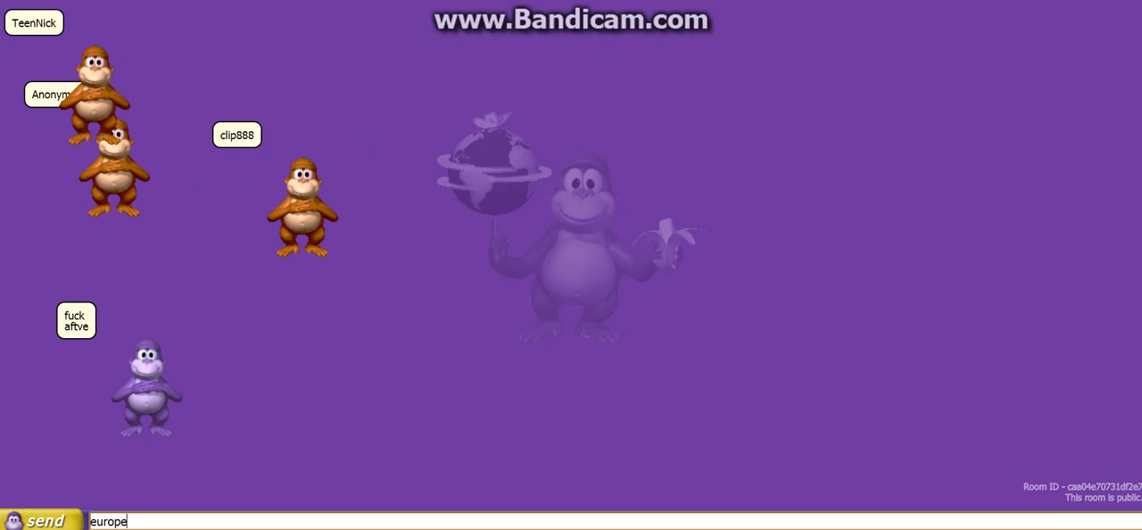
click(45, 521)
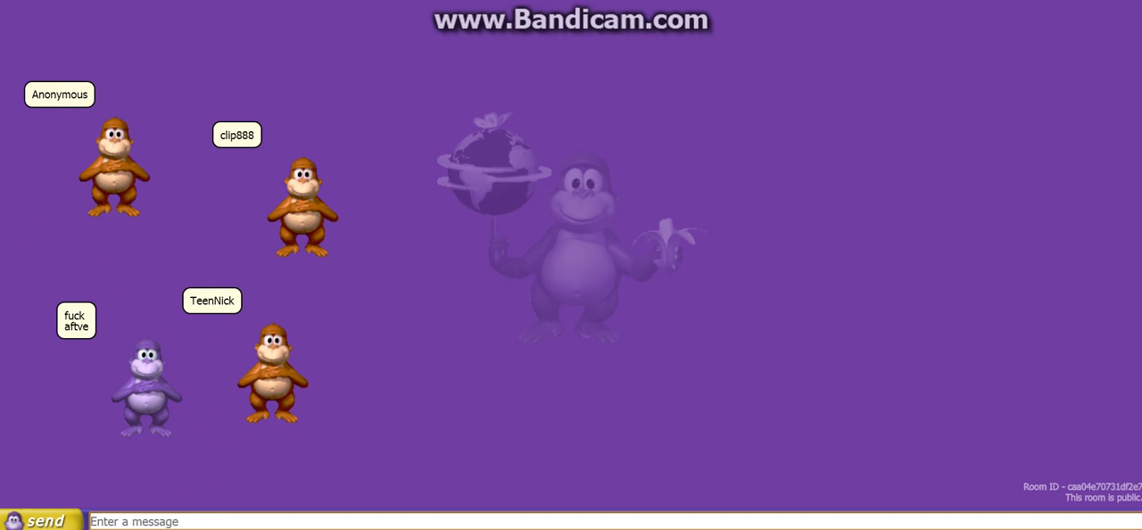
text(mamm)
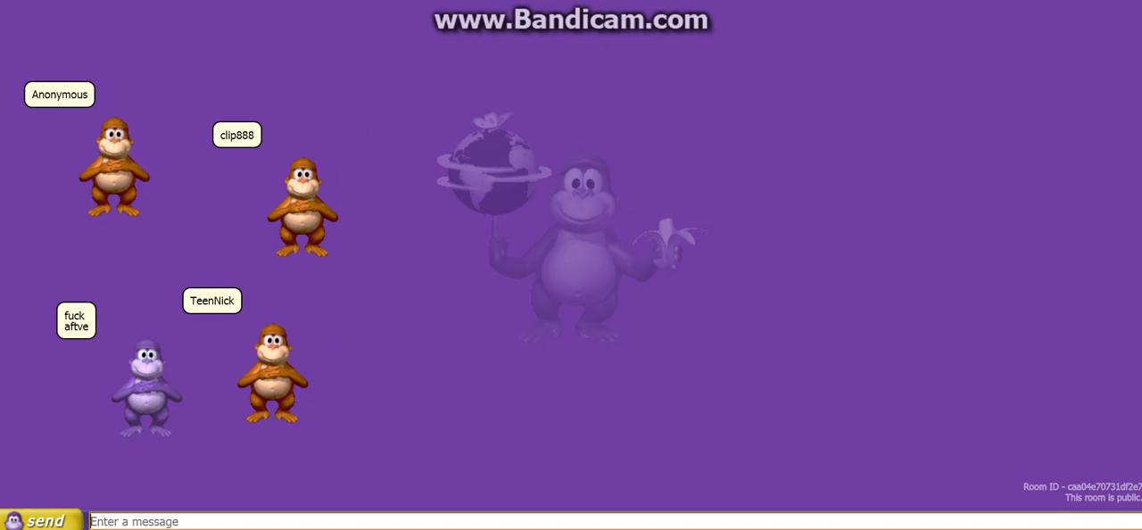
Send the chat message "mamm" to the room.
text(mamm)
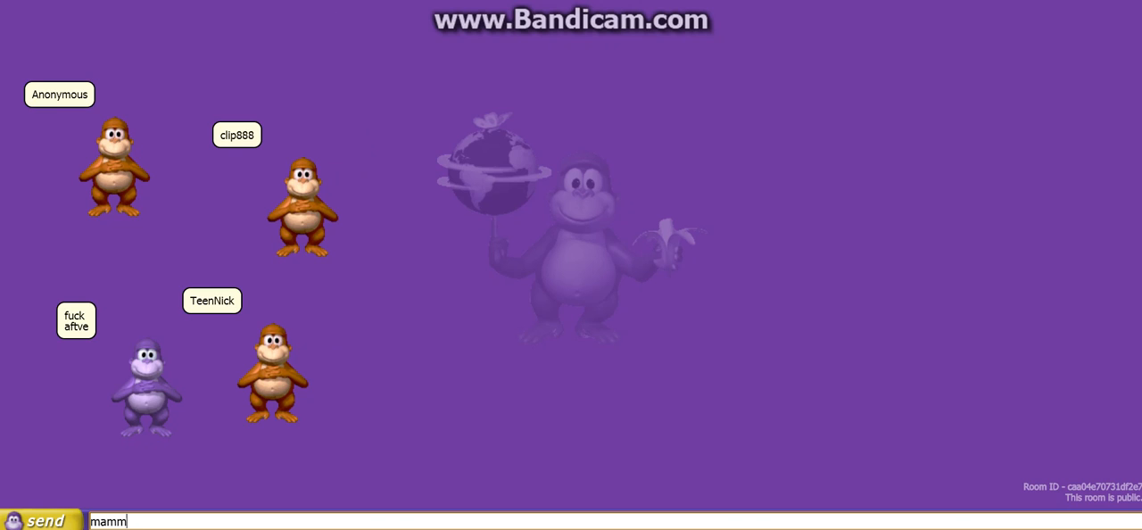
click(46, 521)
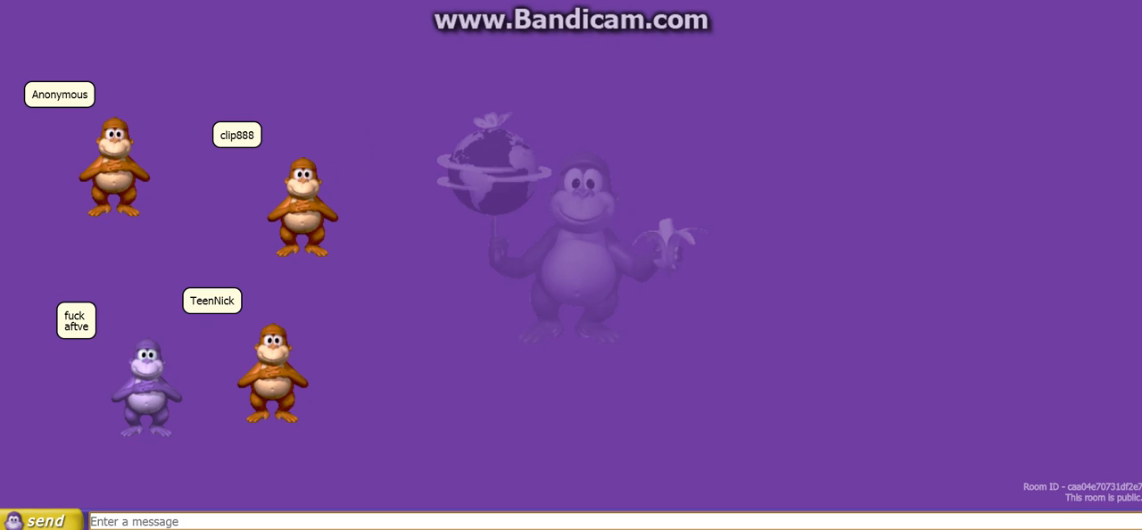
Compose a message about who will represent a country (pola…), then begin typing "ali".
text(i will r)
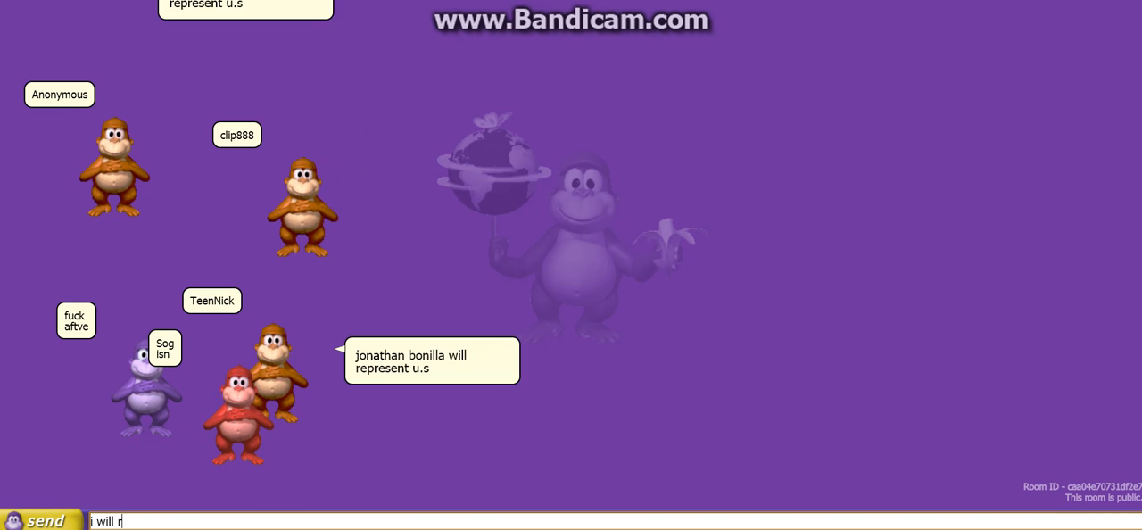
text(ep)
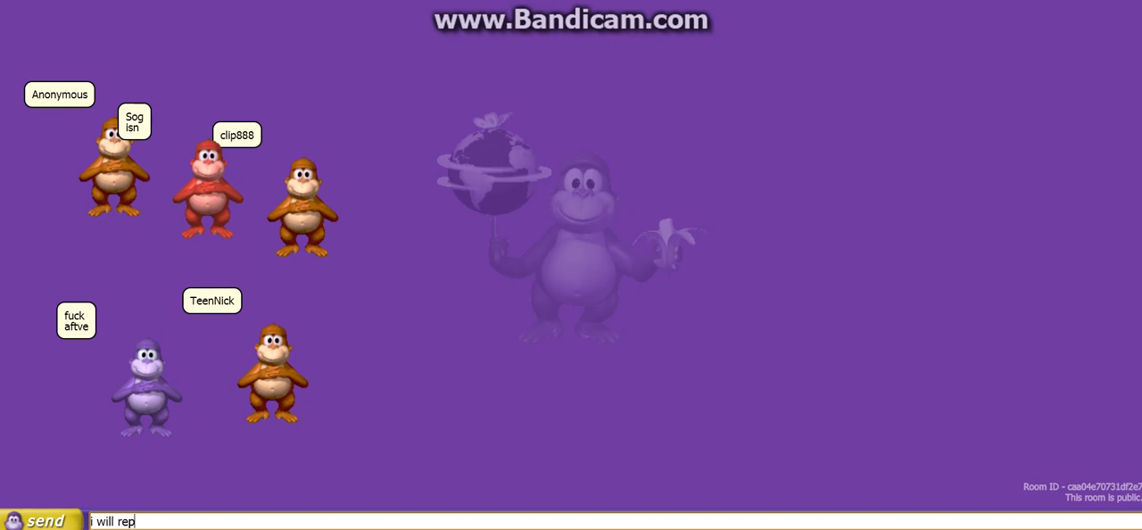
text(resent)
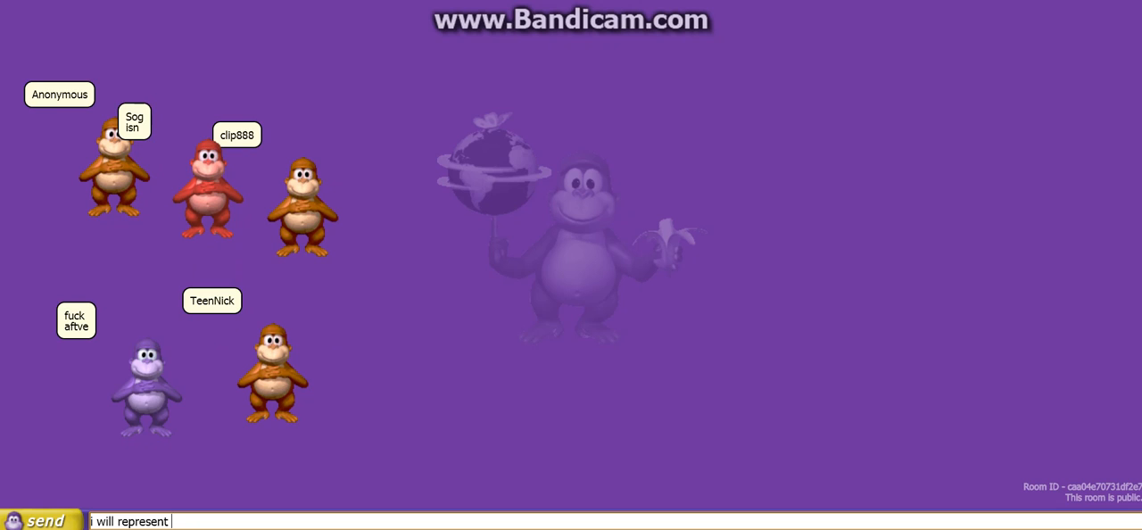
text(pola)
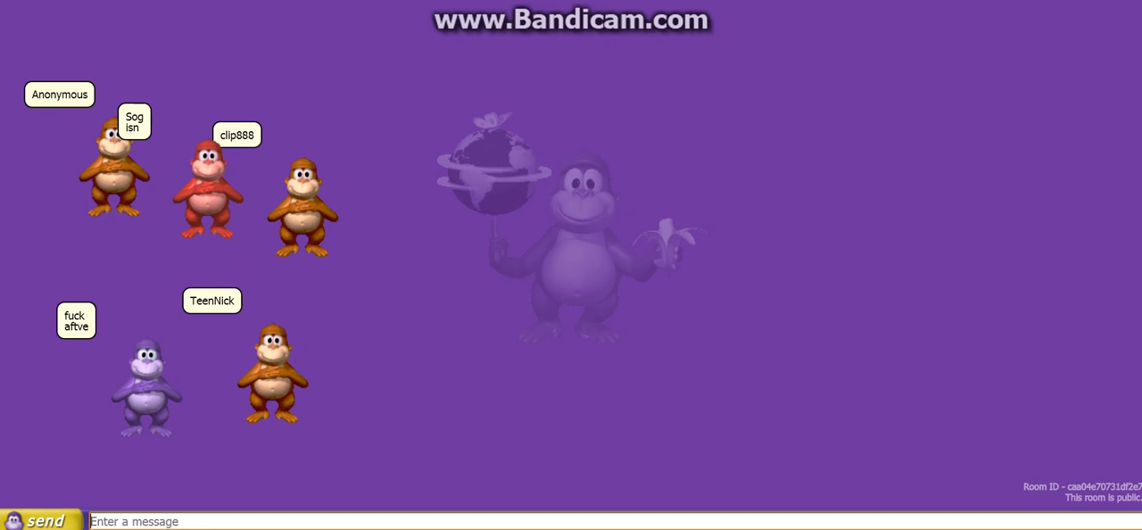
text(ali)
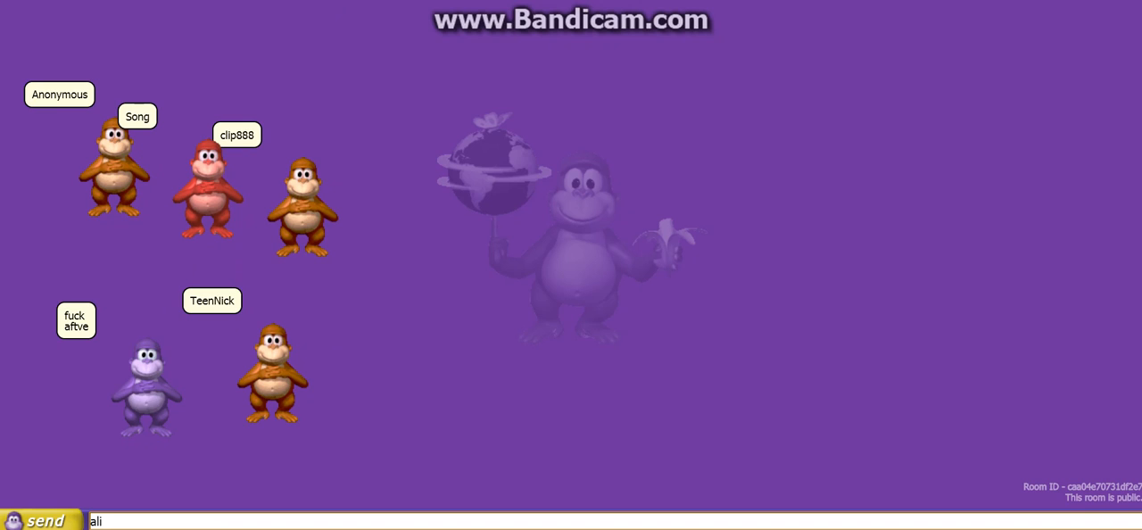
text(fa)
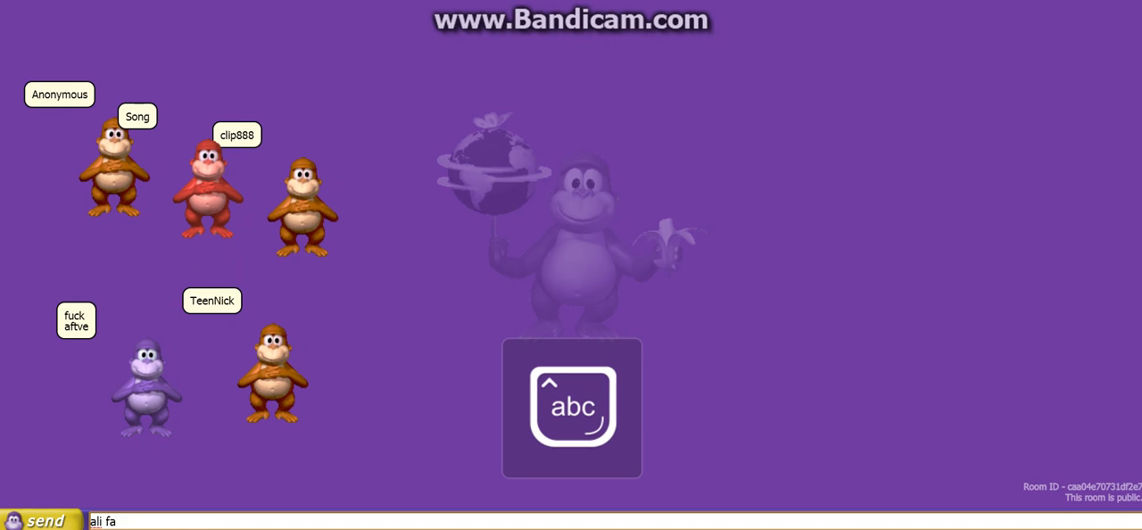
text(kry)
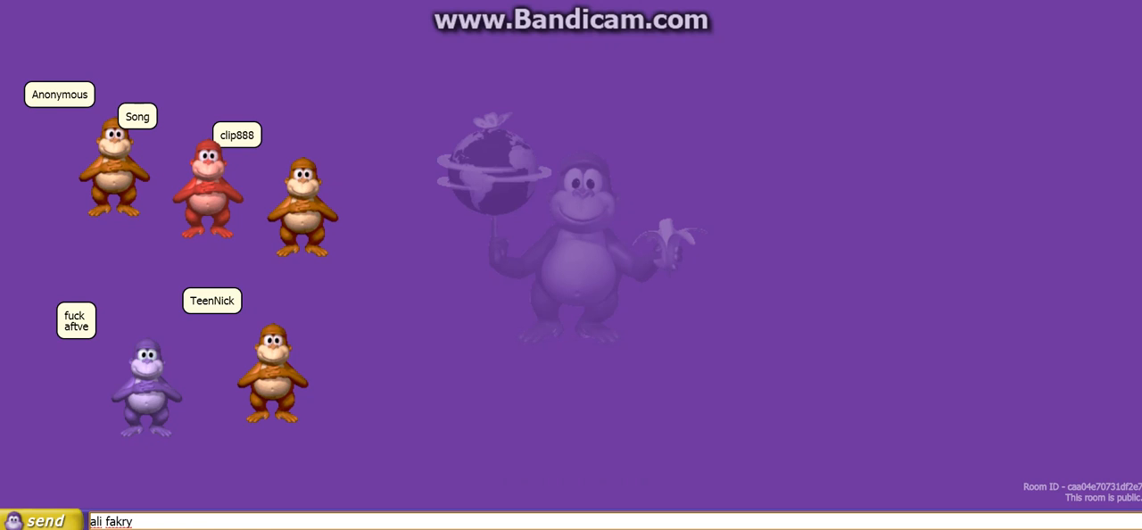
text(will)
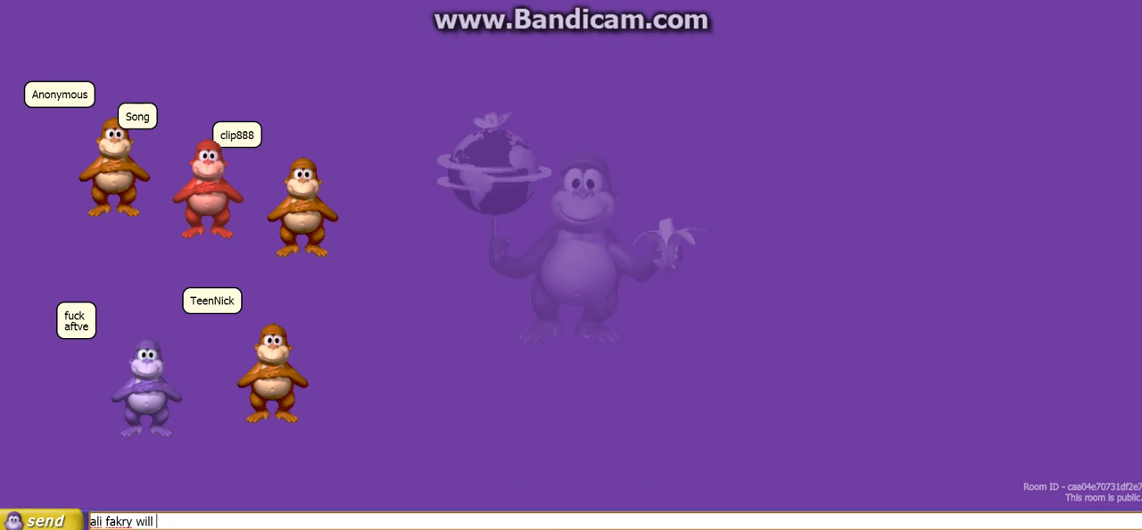
text(be)
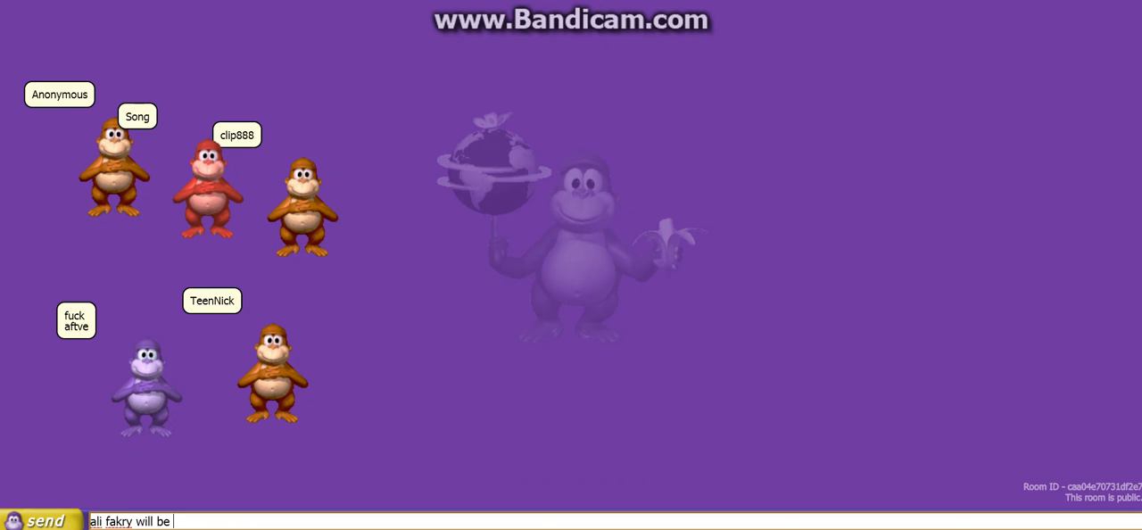
text(arabi)
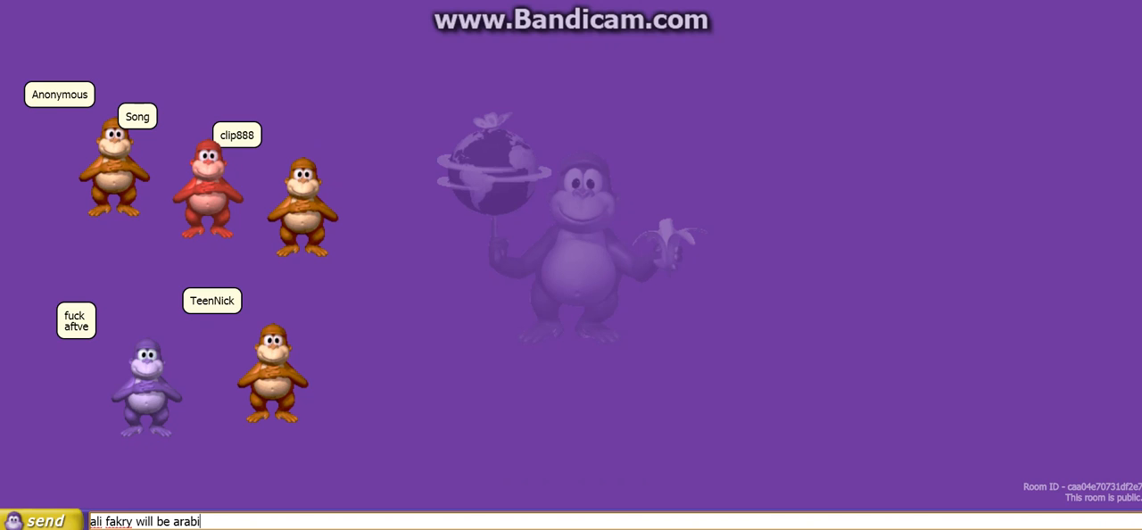
click(43, 521)
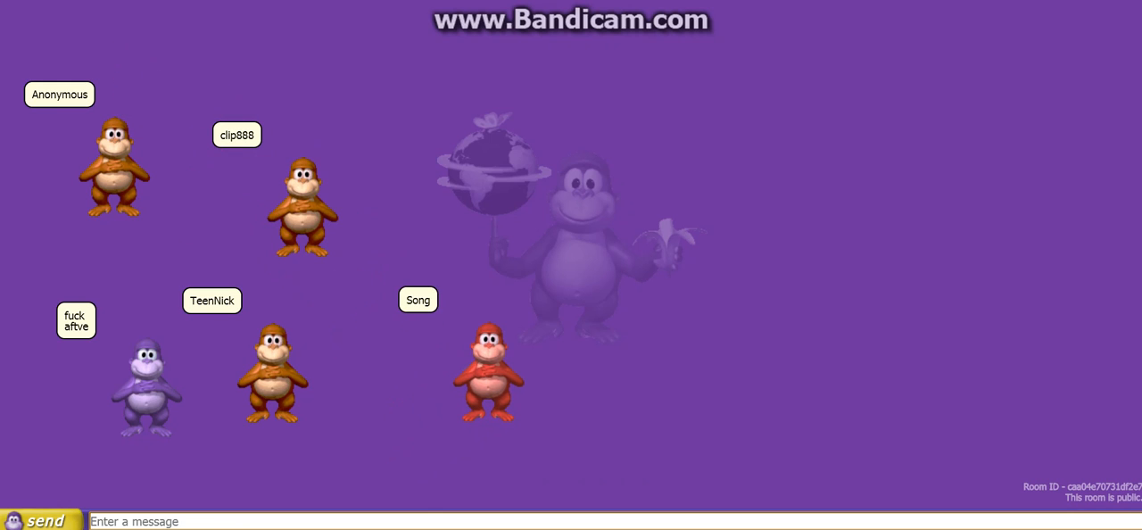
Send a short chat message starting "so" (song urd).
text(song urd)
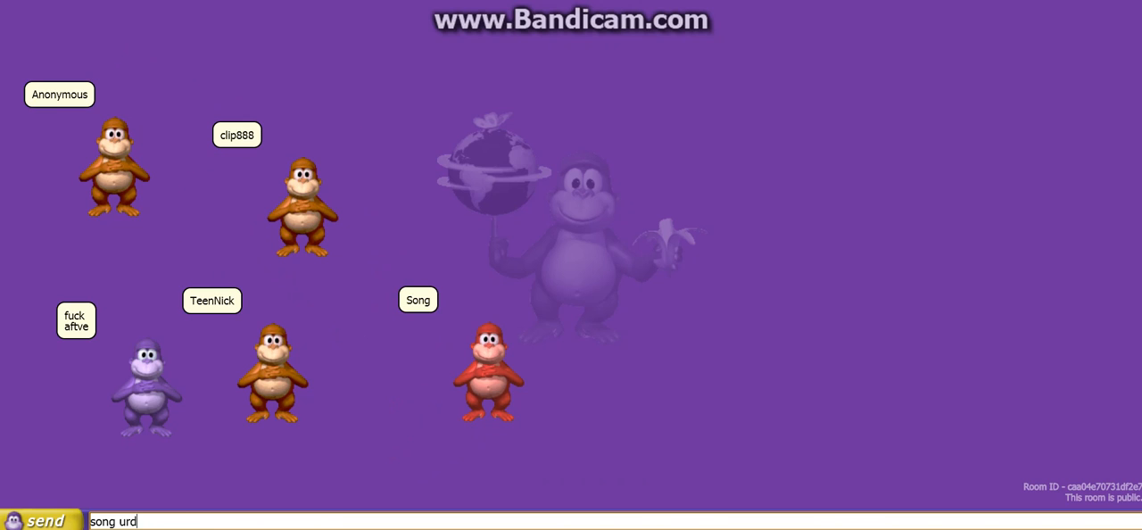
click(46, 521)
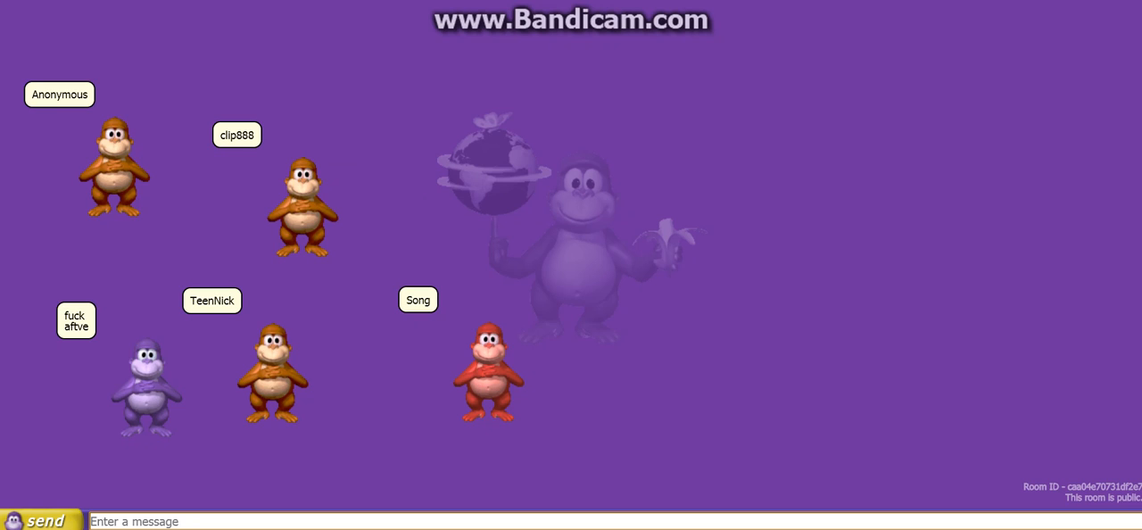
Post the chat message beginning "43 cha…" to the room.
text(4)
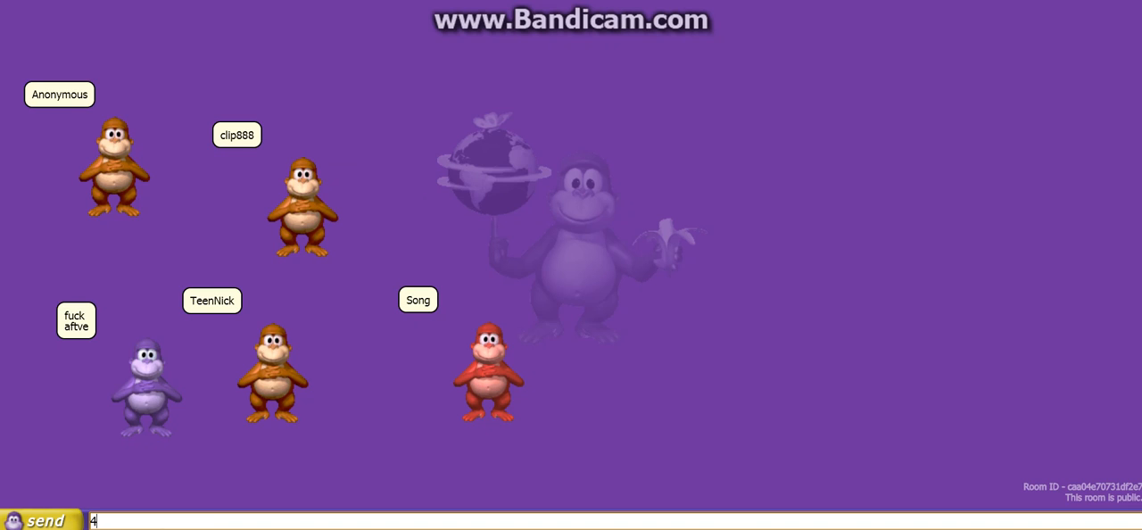
text(3 cha)
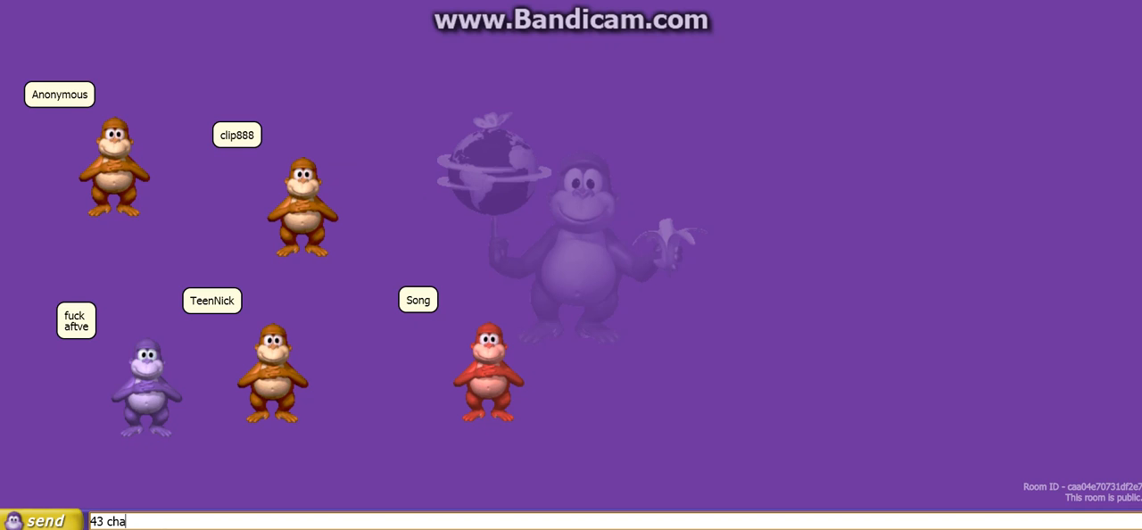
click(44, 521)
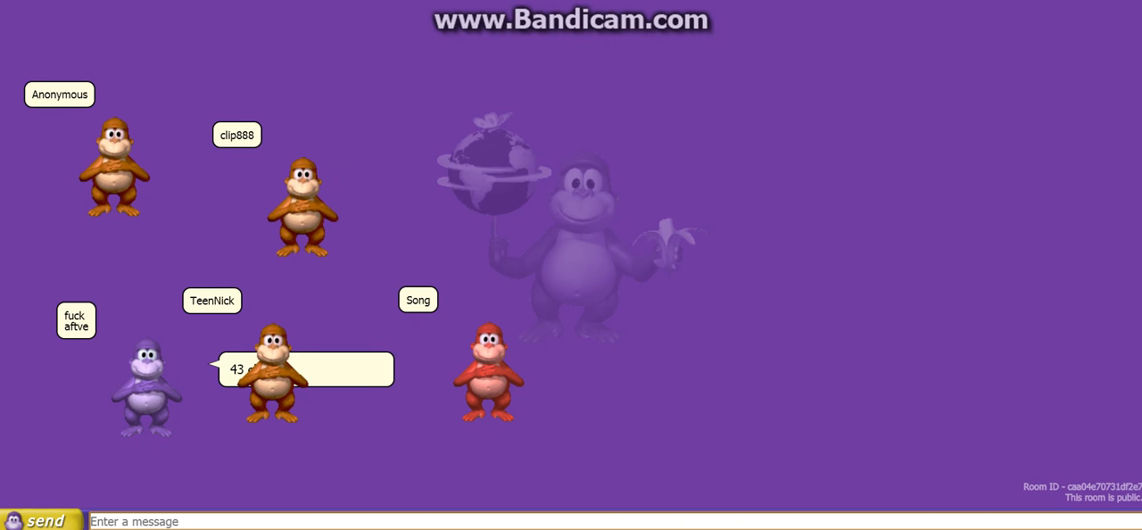